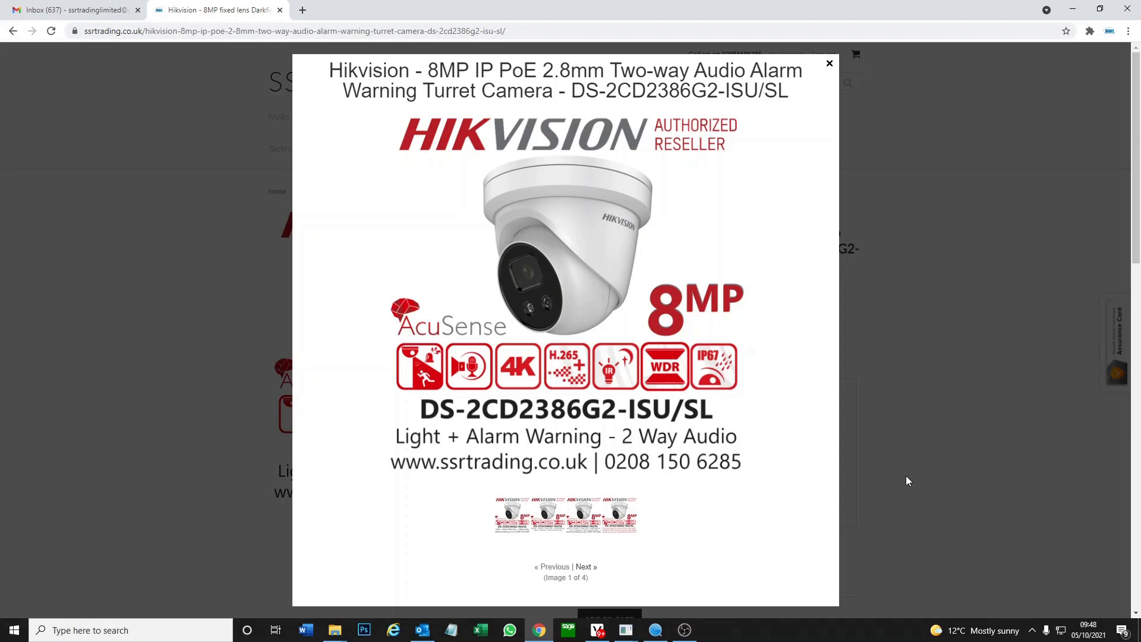
{"action": "mouse_move", "coordinate": [829, 481]}
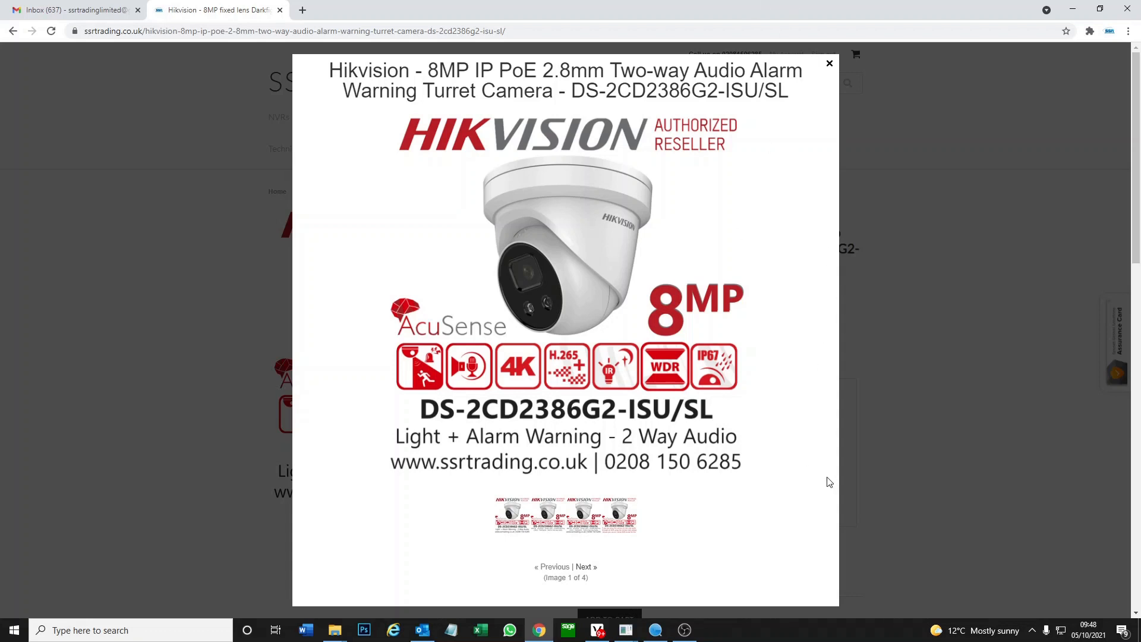
Select the inactive DS-2CD2386G2-ISU/SL in SADP and activate it with a new password
{"action": "left_click", "coordinate": [656, 630]}
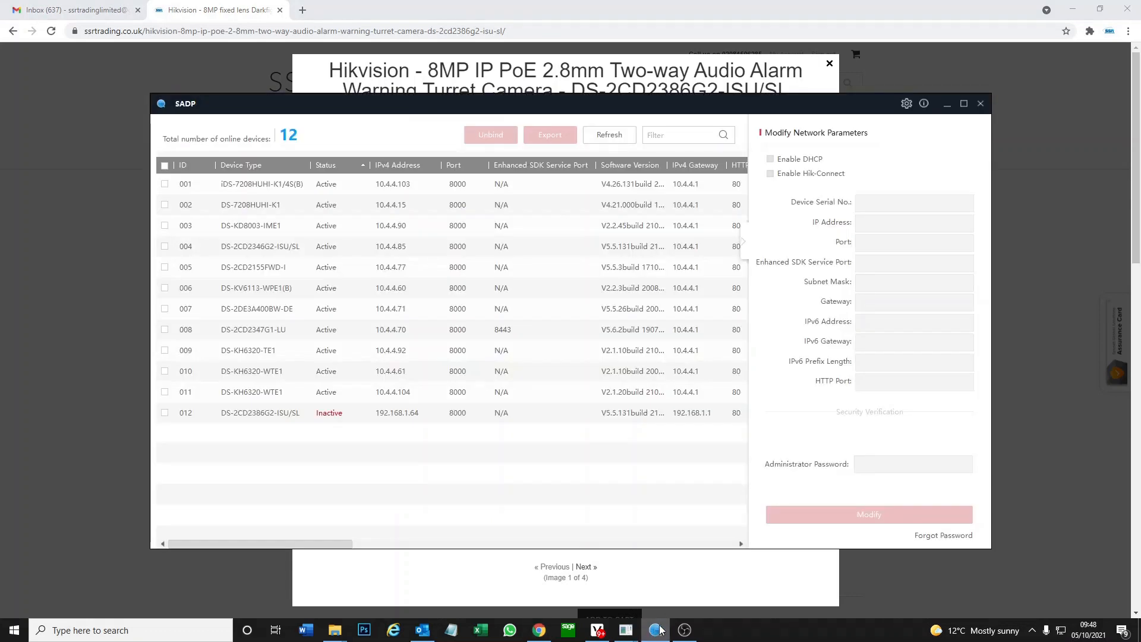
{"action": "left_click", "coordinate": [164, 412]}
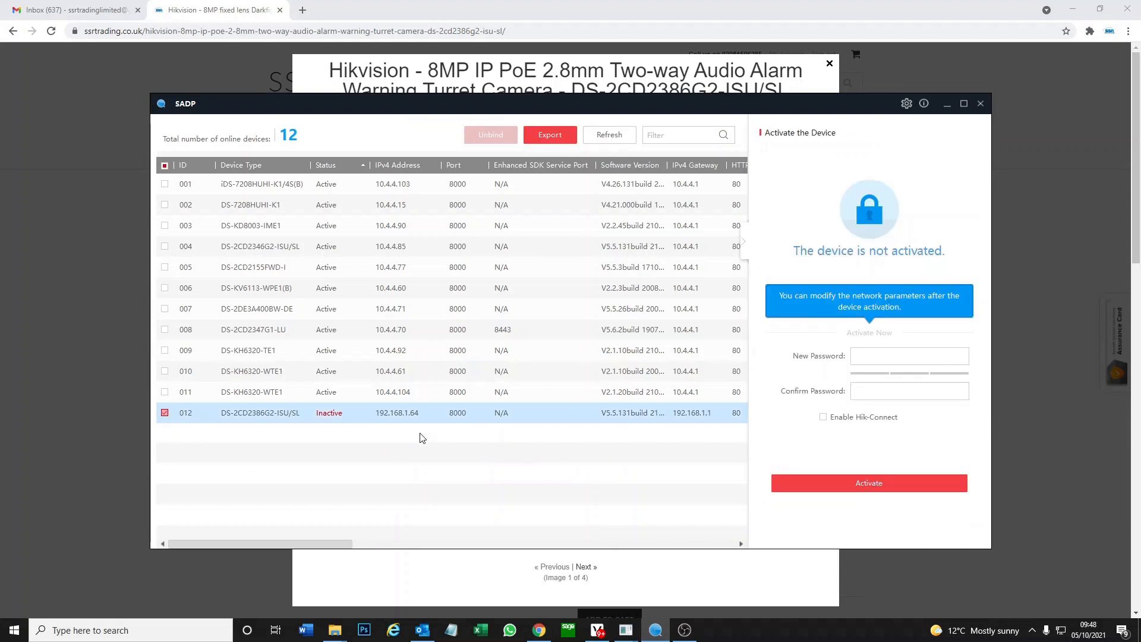
{"action": "mouse_move", "coordinate": [277, 416]}
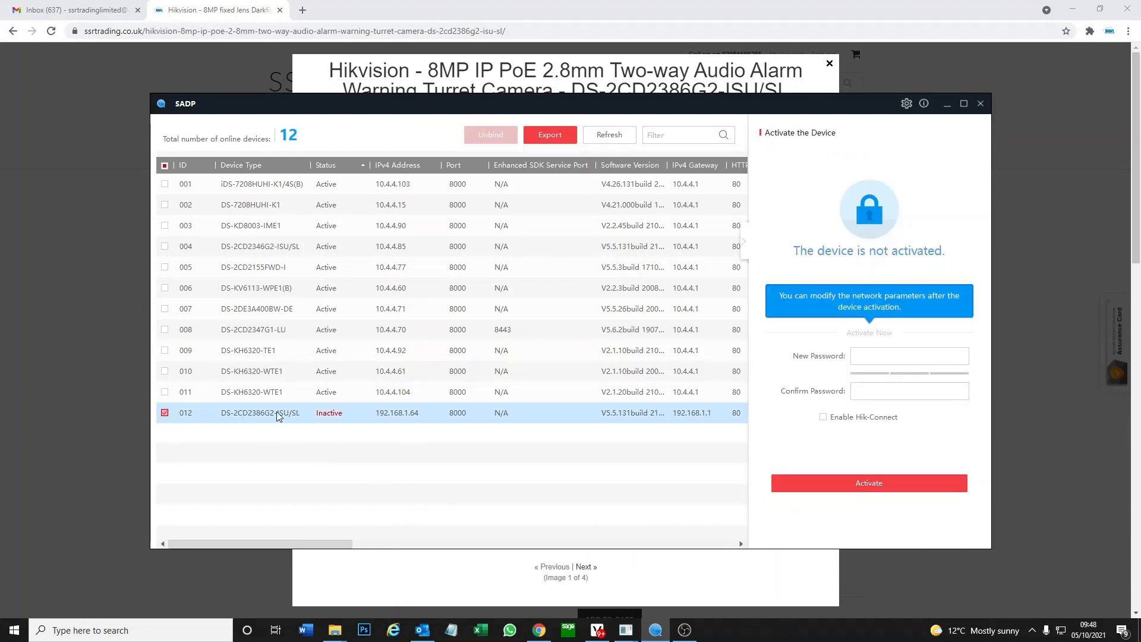
{"action": "mouse_move", "coordinate": [806, 466]}
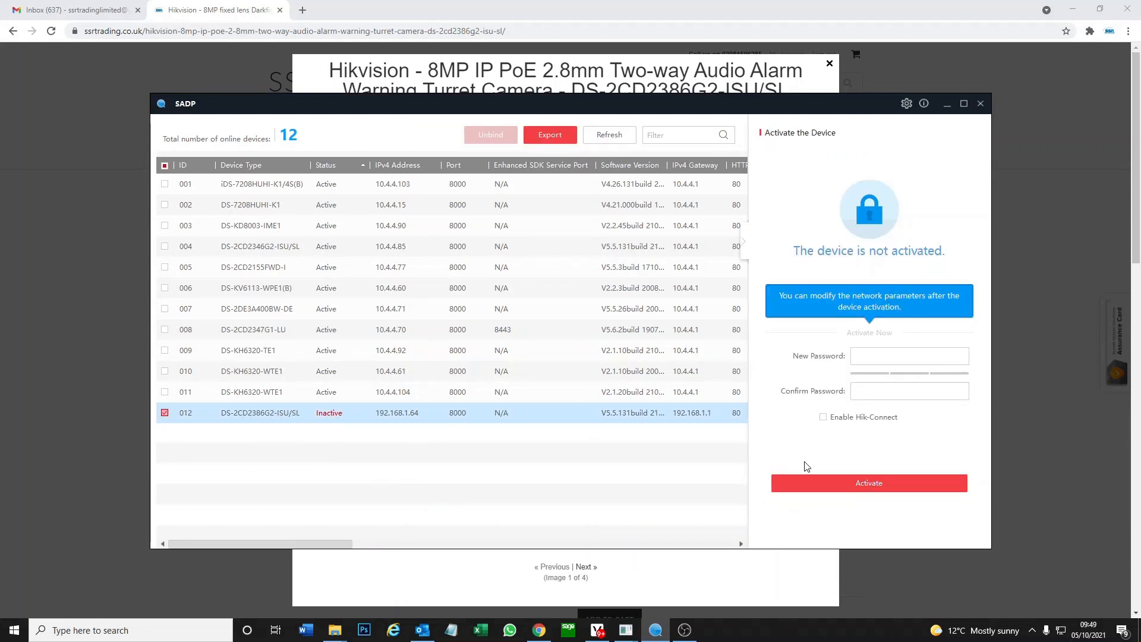
{"action": "left_click", "coordinate": [909, 355]}
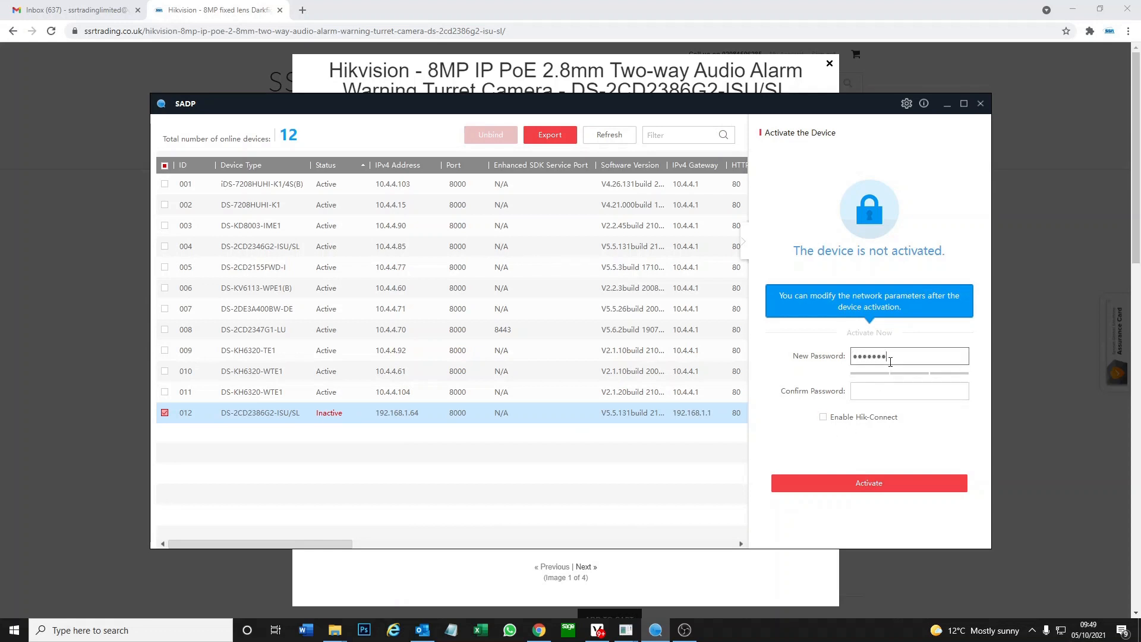
{"action": "type", "text": "•••••"}
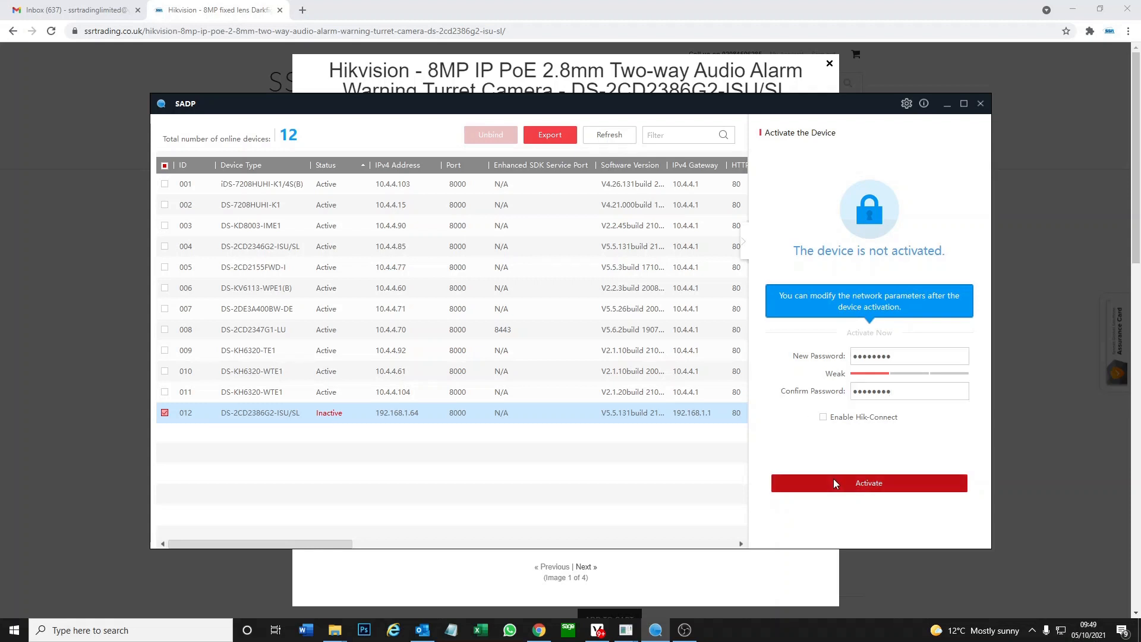
{"action": "left_click", "coordinate": [867, 482]}
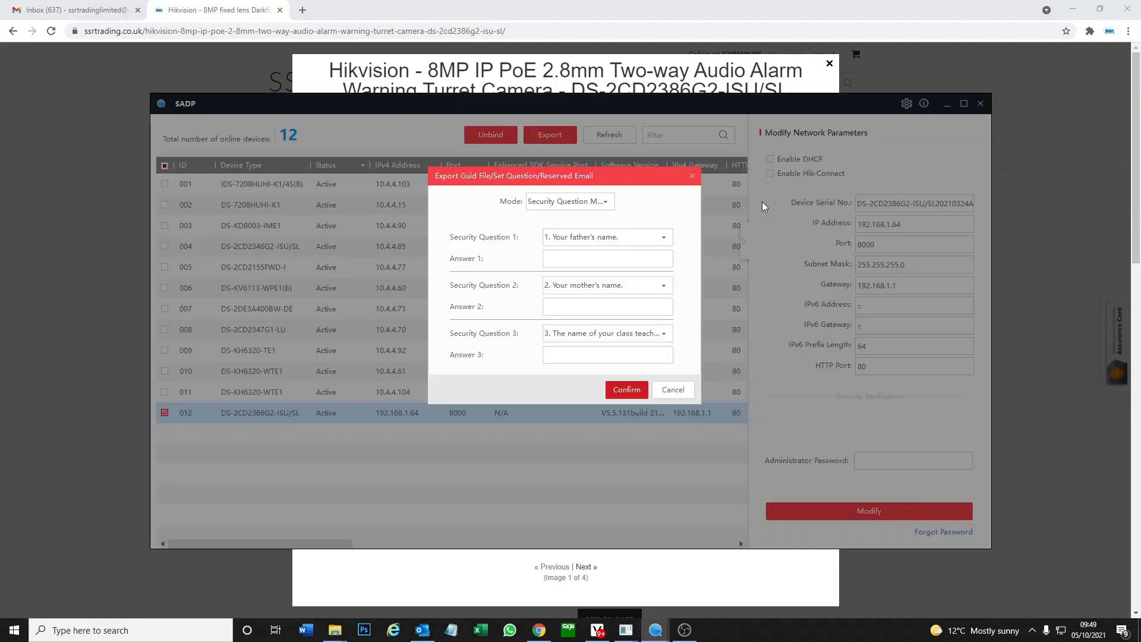
Enable DHCP, confirm with the admin password, and apply so the camera moves to 10.4.4.111
{"action": "left_click", "coordinate": [670, 390]}
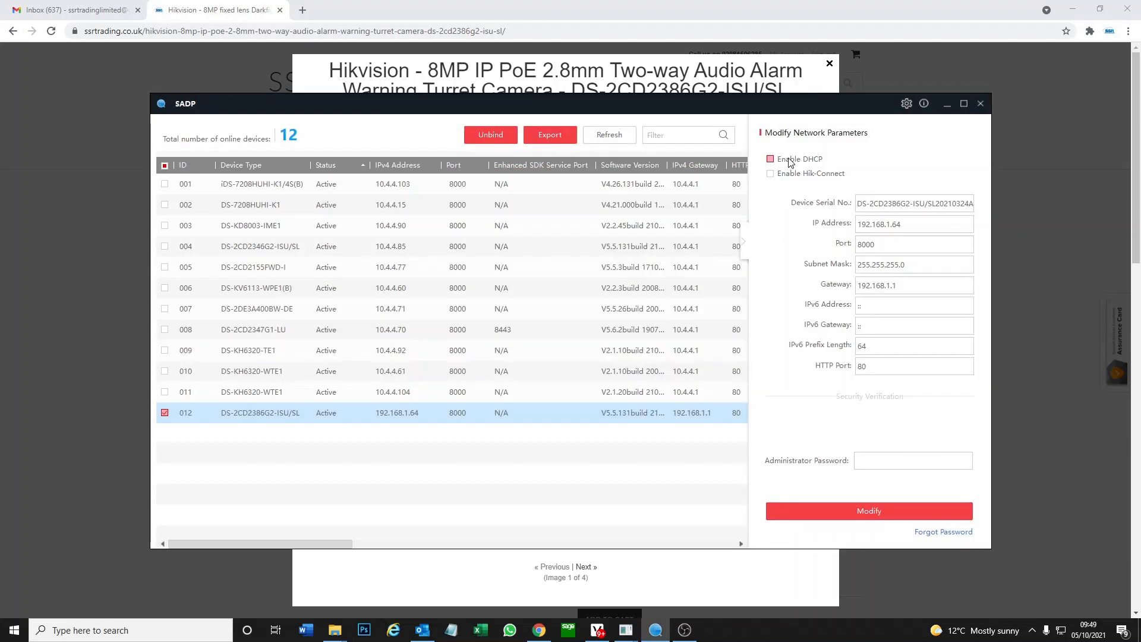
{"action": "left_click", "coordinate": [770, 158]}
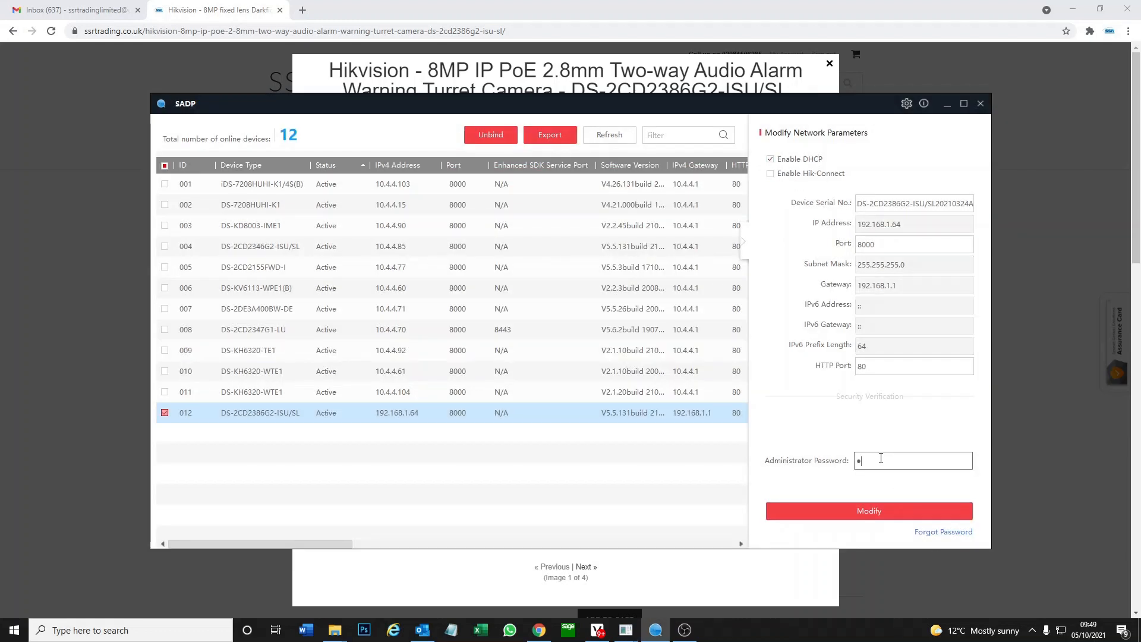
{"action": "type", "text": "password"}
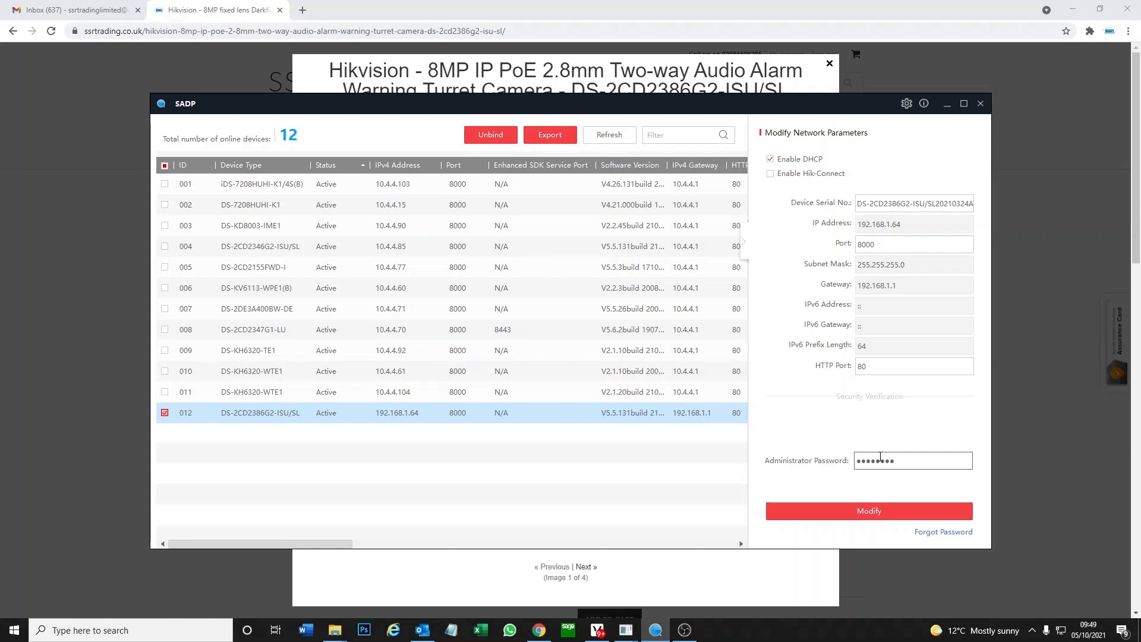
{"action": "left_click", "coordinate": [868, 510]}
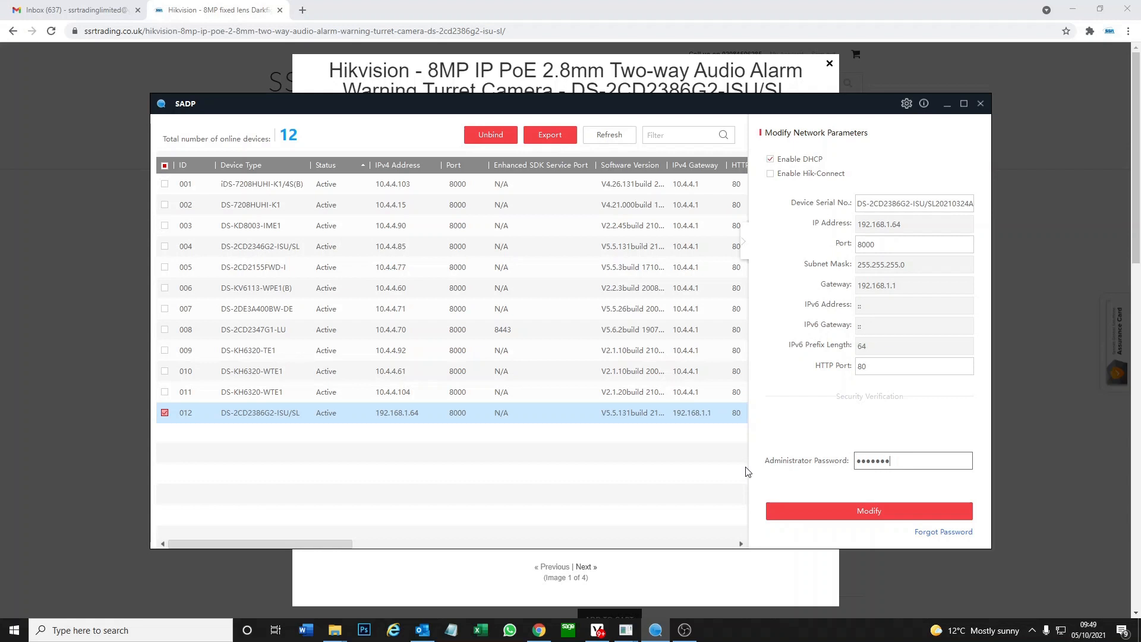
{"action": "left_click", "coordinate": [868, 510]}
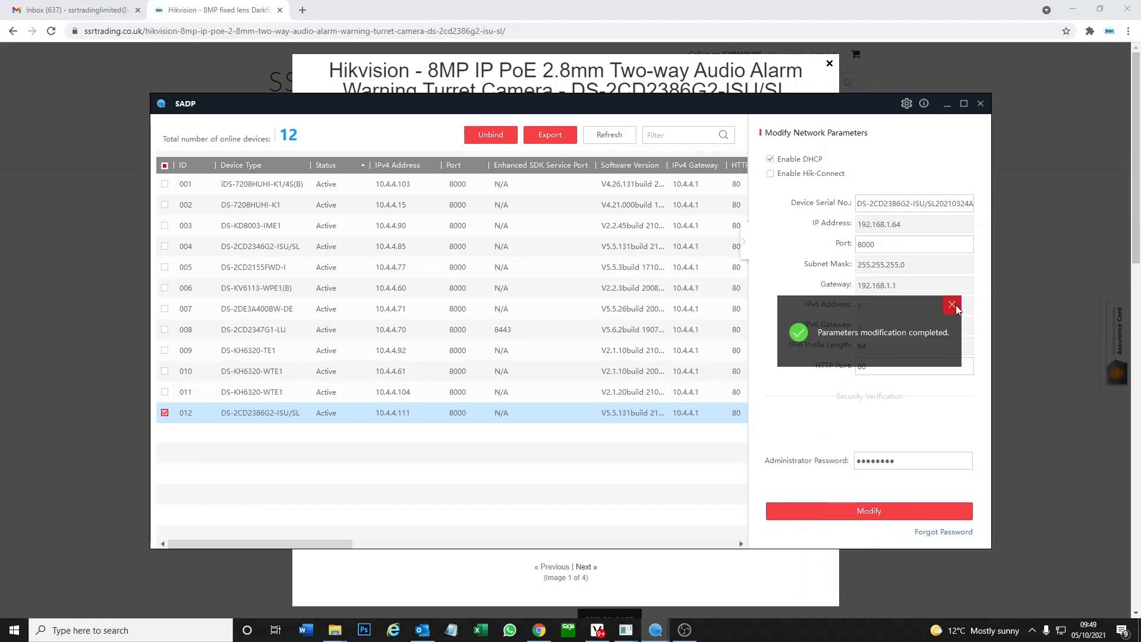
{"action": "left_click", "coordinate": [952, 304]}
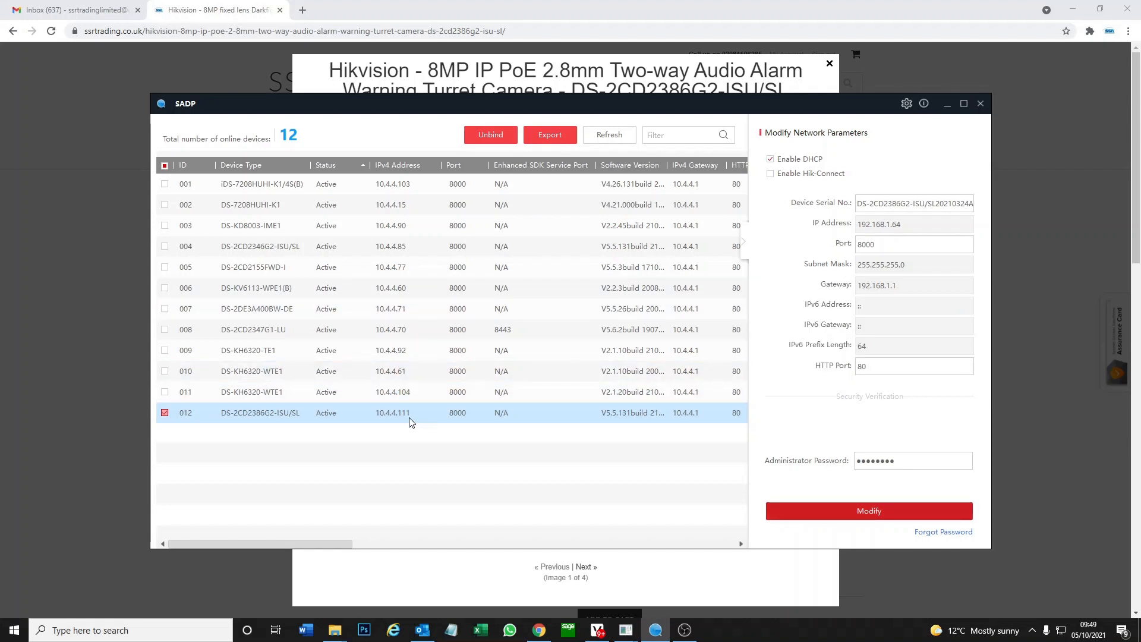
{"action": "mouse_move", "coordinate": [391, 417]}
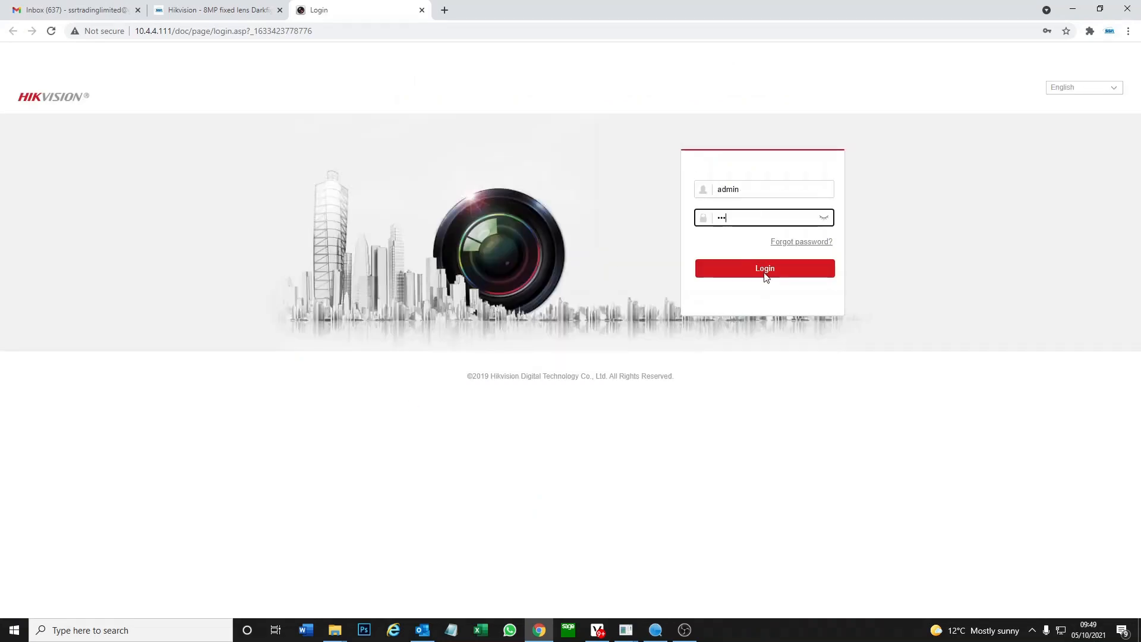
Log in to the camera at 10.4.4.111 as admin and enter the Configuration area
{"action": "left_click", "coordinate": [764, 267]}
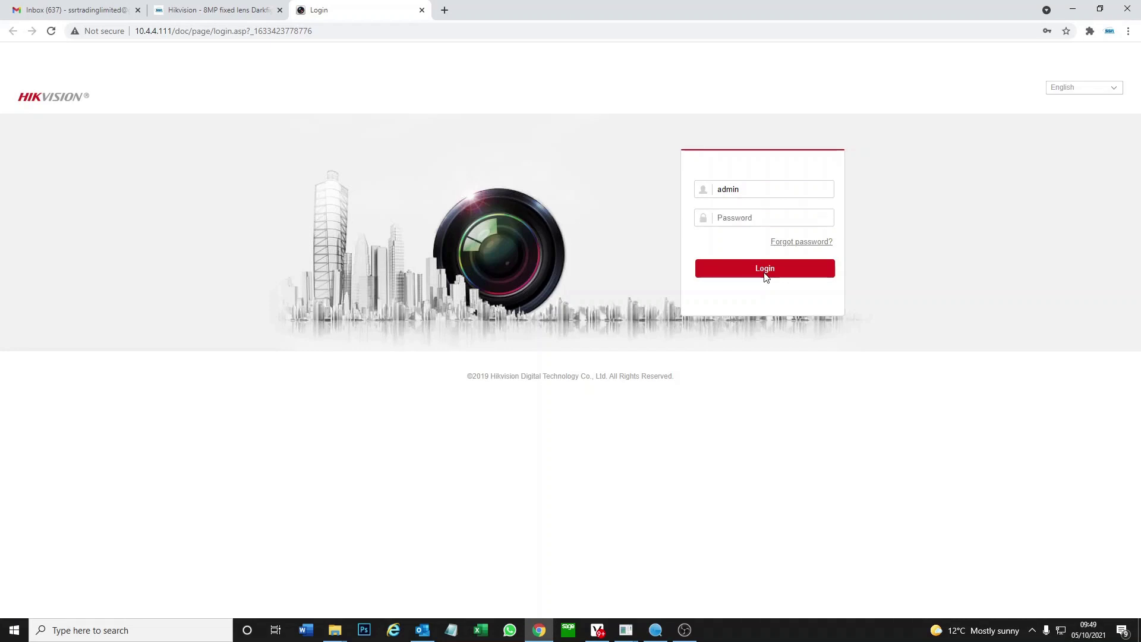
{"action": "left_click", "coordinate": [765, 267]}
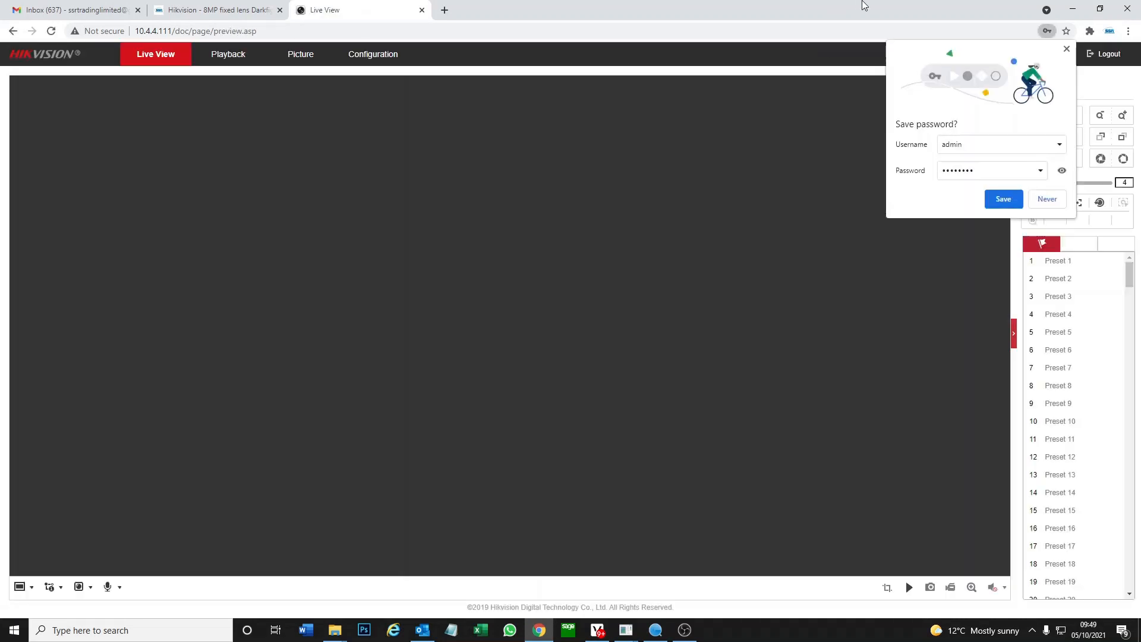
{"action": "left_click", "coordinate": [372, 53]}
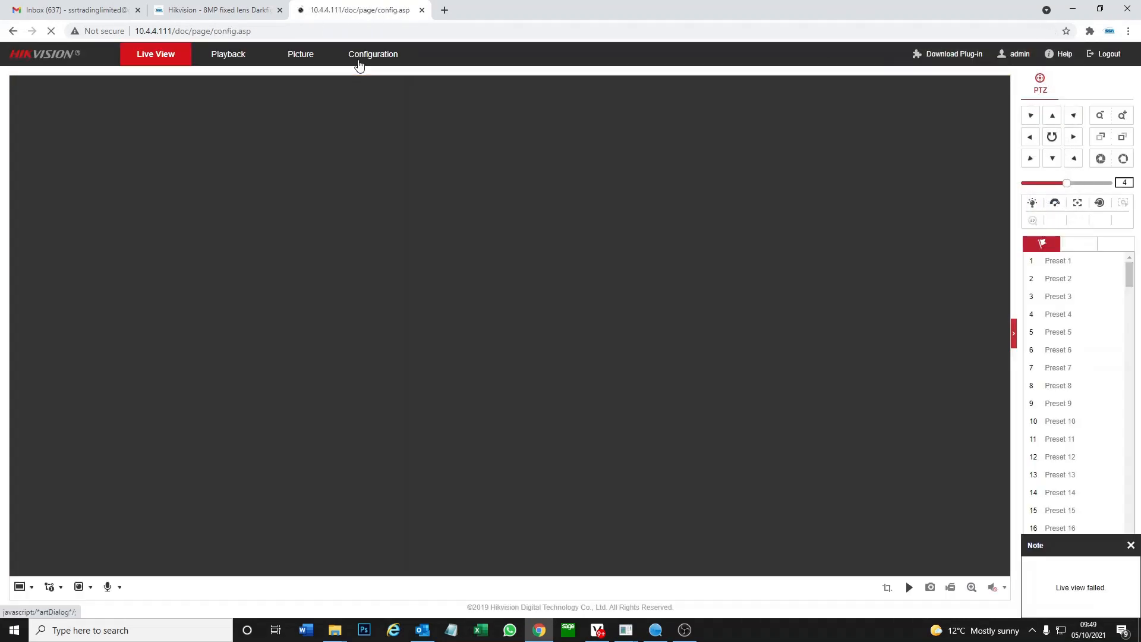
{"action": "left_click", "coordinate": [372, 54]}
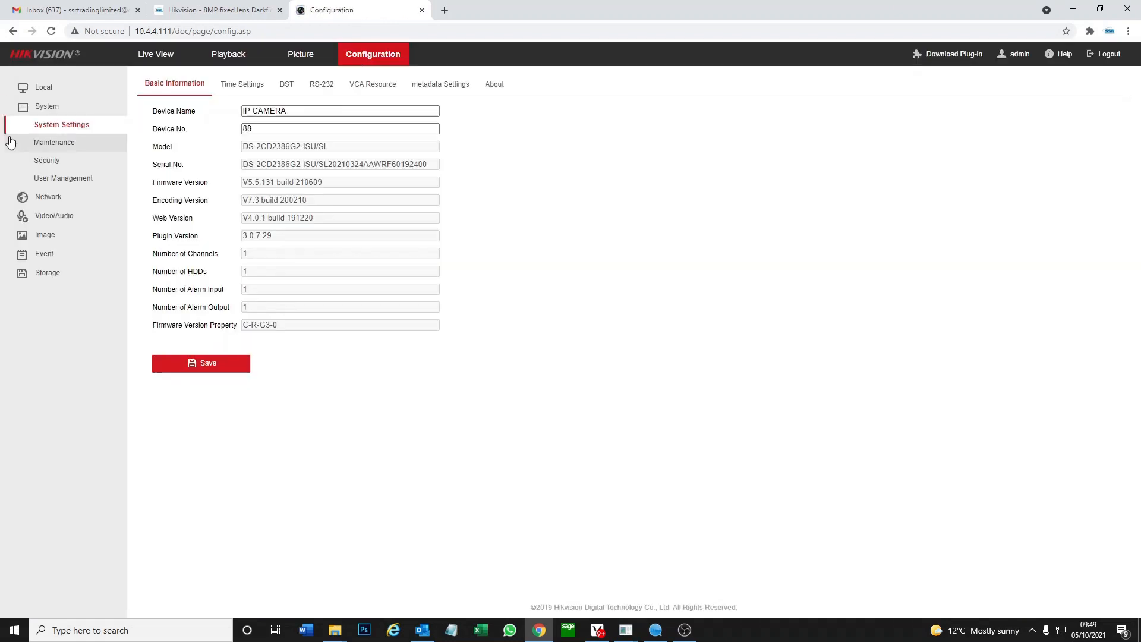
In System Settings > Time Settings, sync the camera clock with computer time and save
{"action": "left_click", "coordinate": [54, 141]}
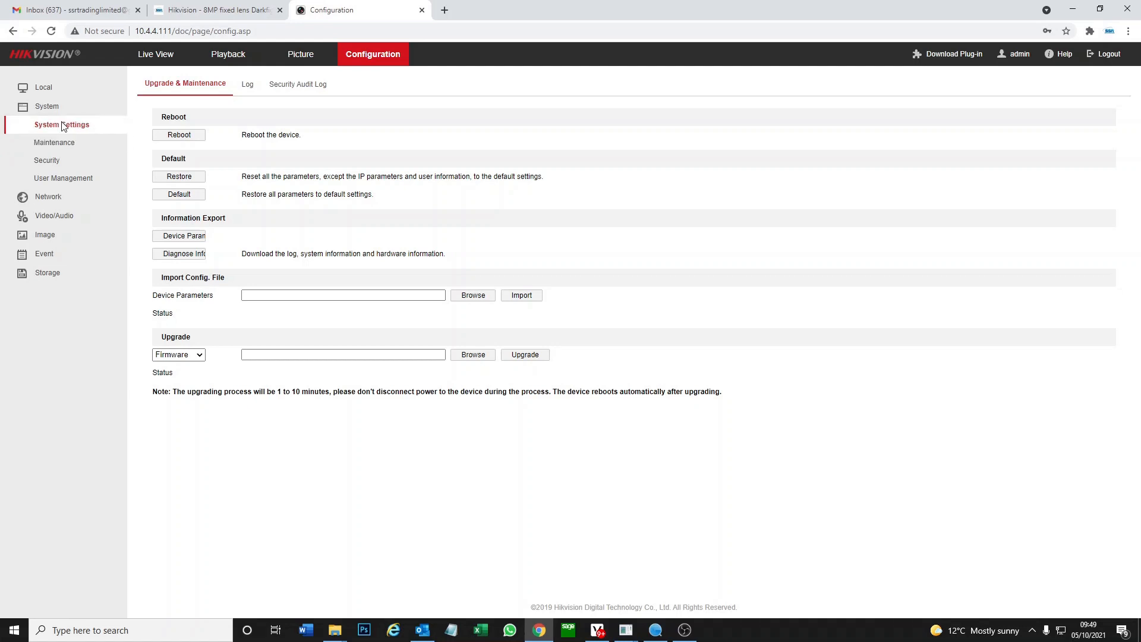
{"action": "left_click", "coordinate": [46, 106]}
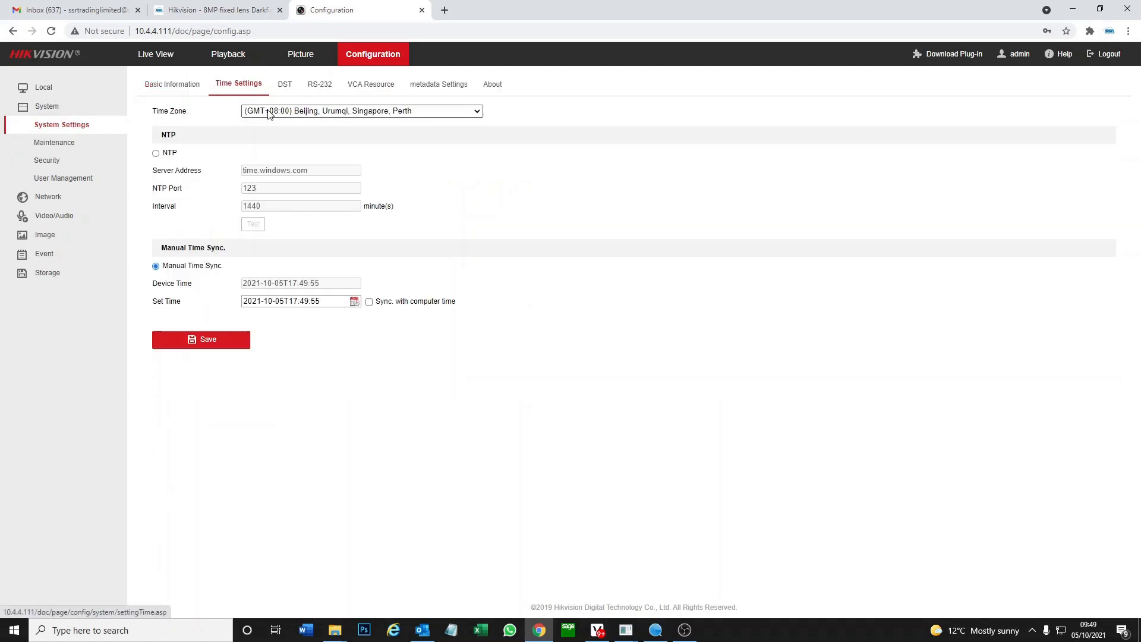
{"action": "left_click", "coordinate": [362, 111]}
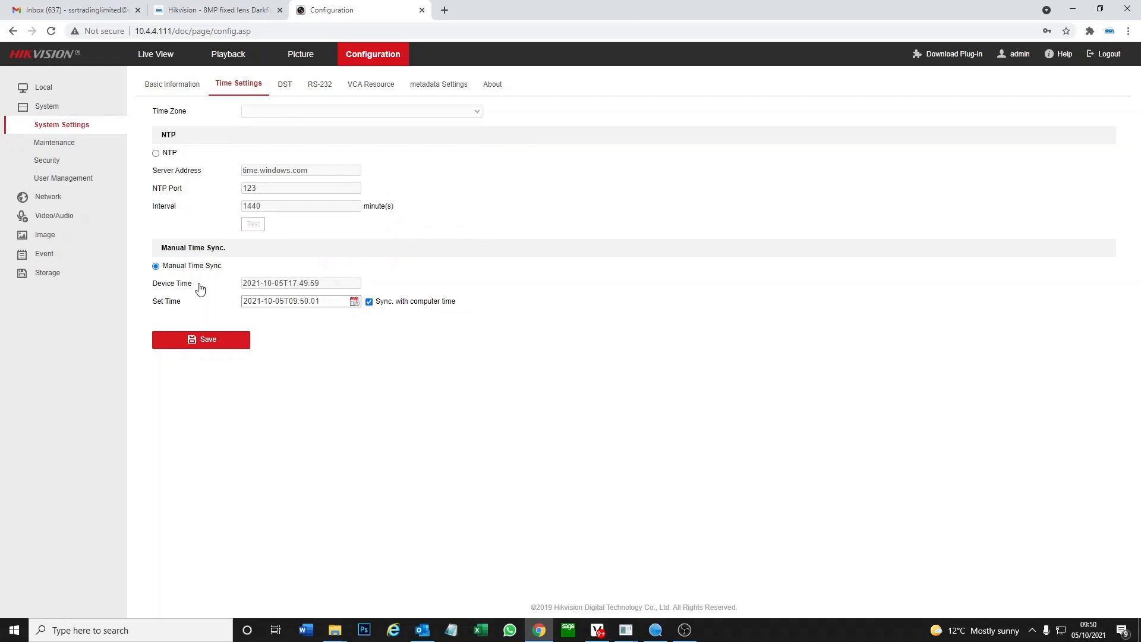
{"action": "mouse_move", "coordinate": [132, 180]}
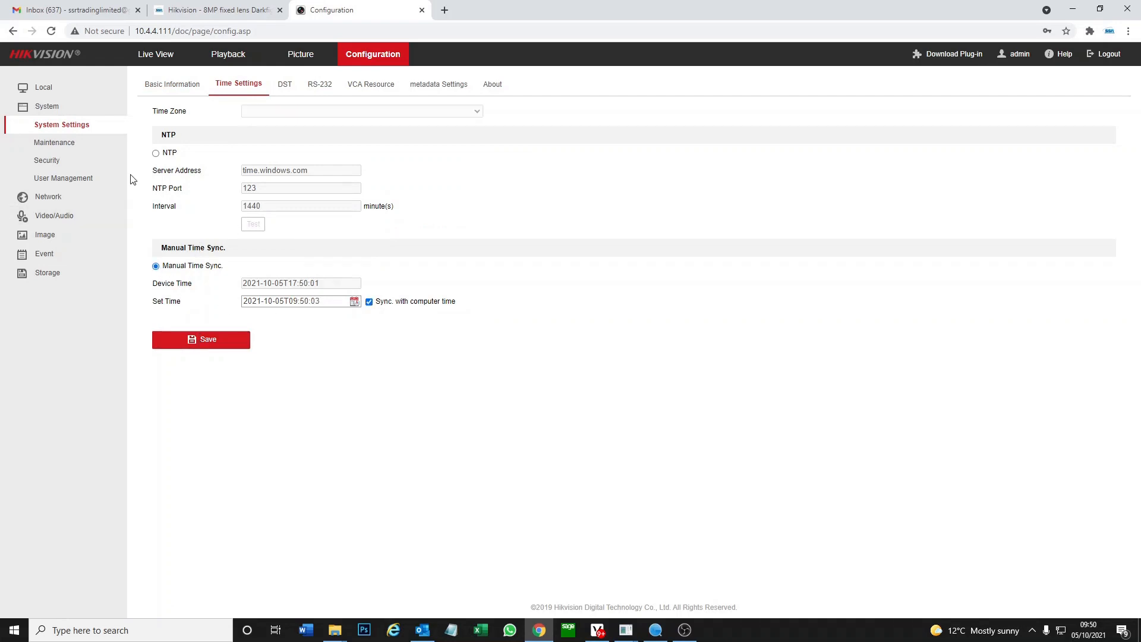
{"action": "left_click", "coordinate": [201, 338]}
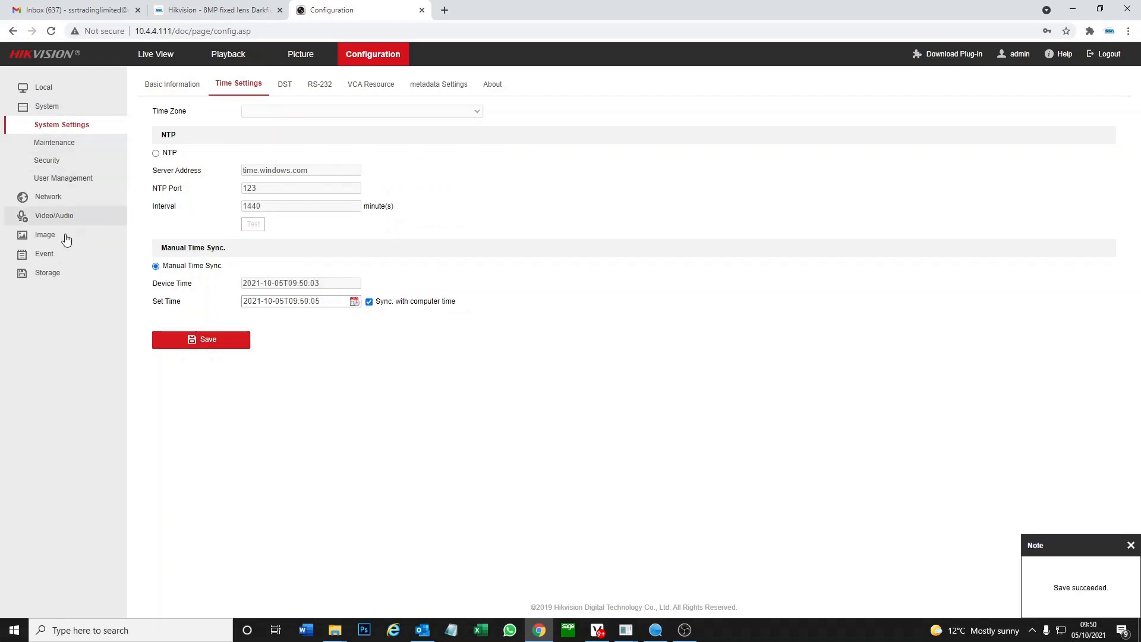
Set Video Type to Video&Audio for both the main stream and the sub-stream
{"action": "left_click", "coordinate": [55, 215]}
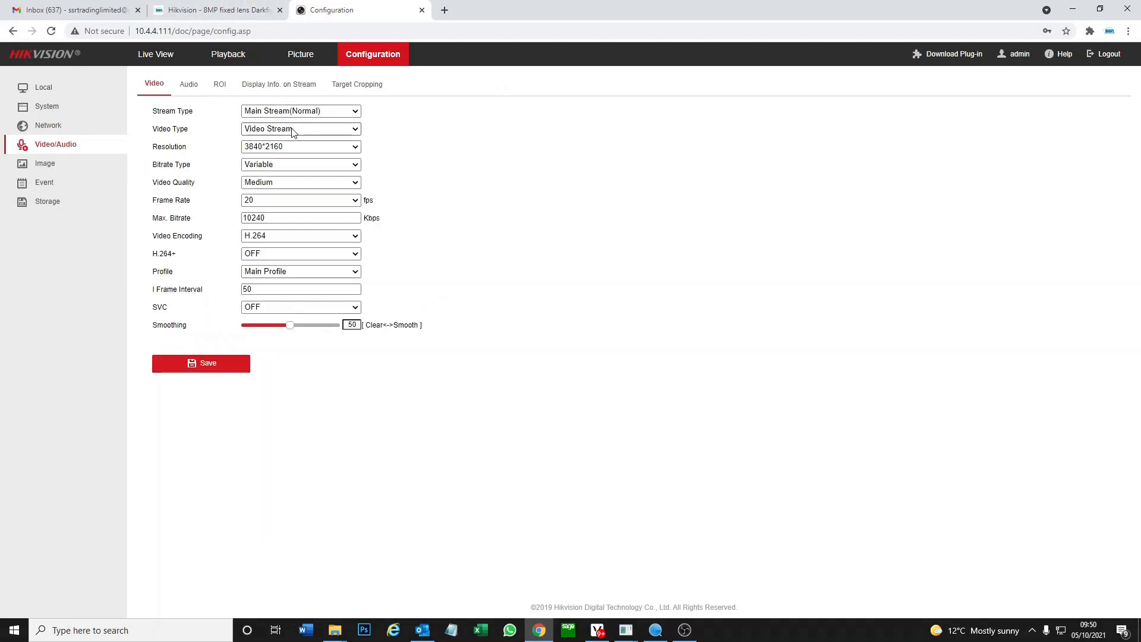
{"action": "left_click", "coordinate": [300, 128]}
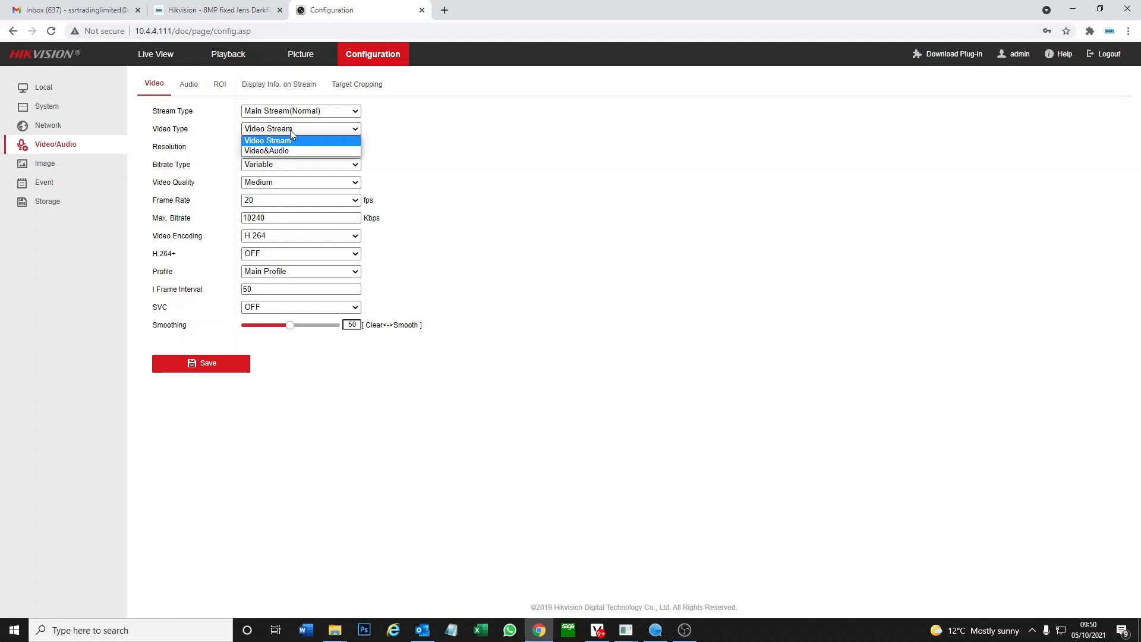
{"action": "left_click", "coordinate": [266, 151]}
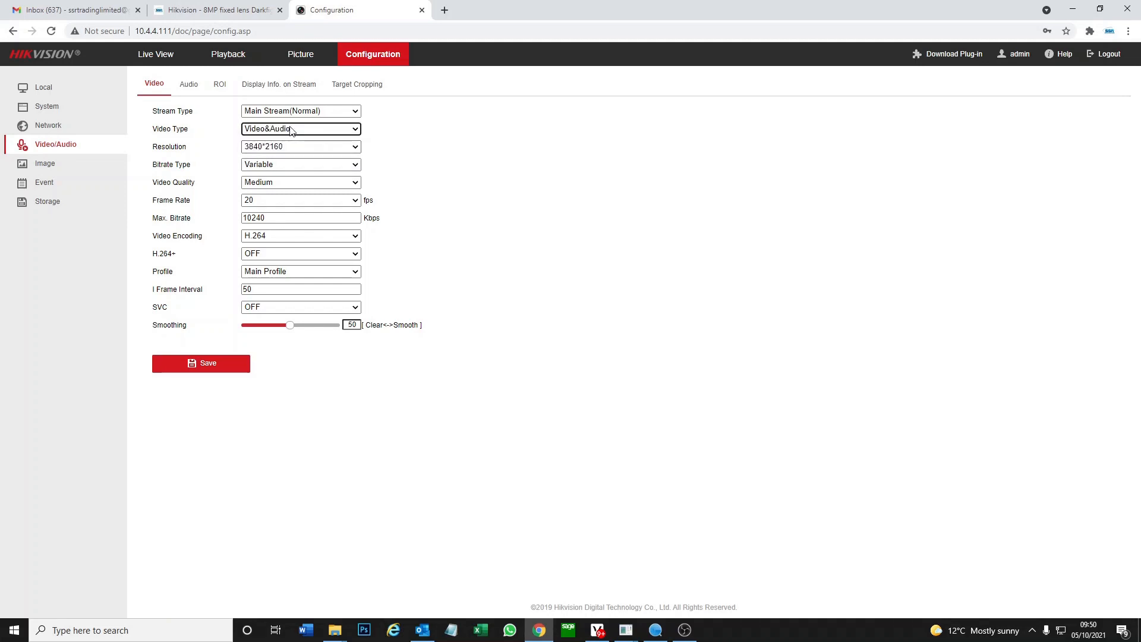
{"action": "left_click", "coordinate": [300, 111]}
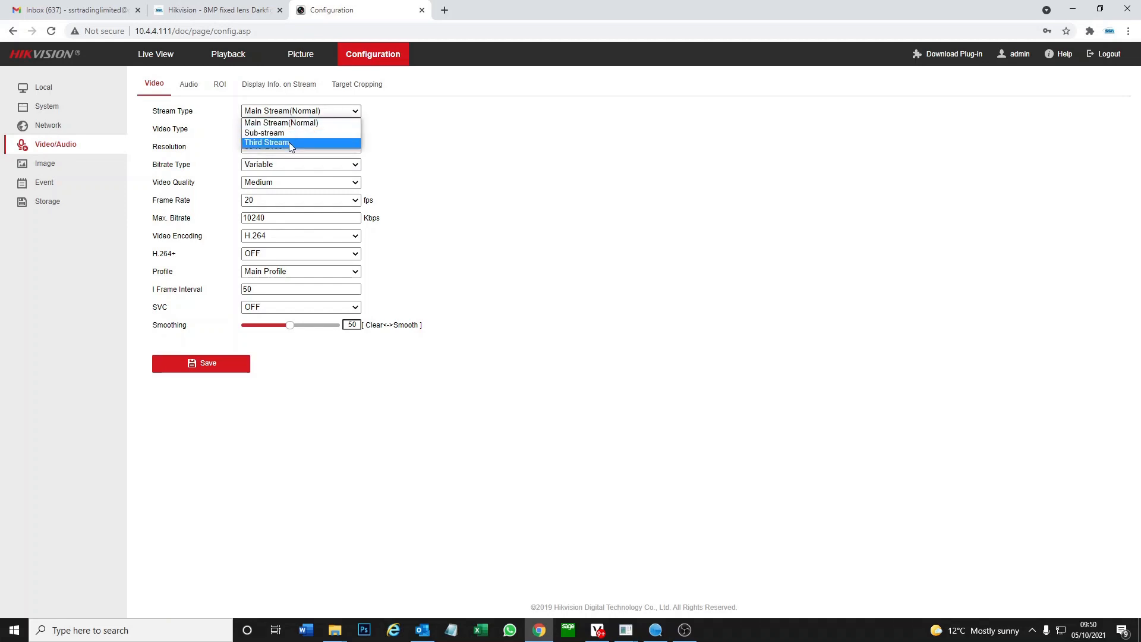
{"action": "left_click", "coordinate": [264, 133]}
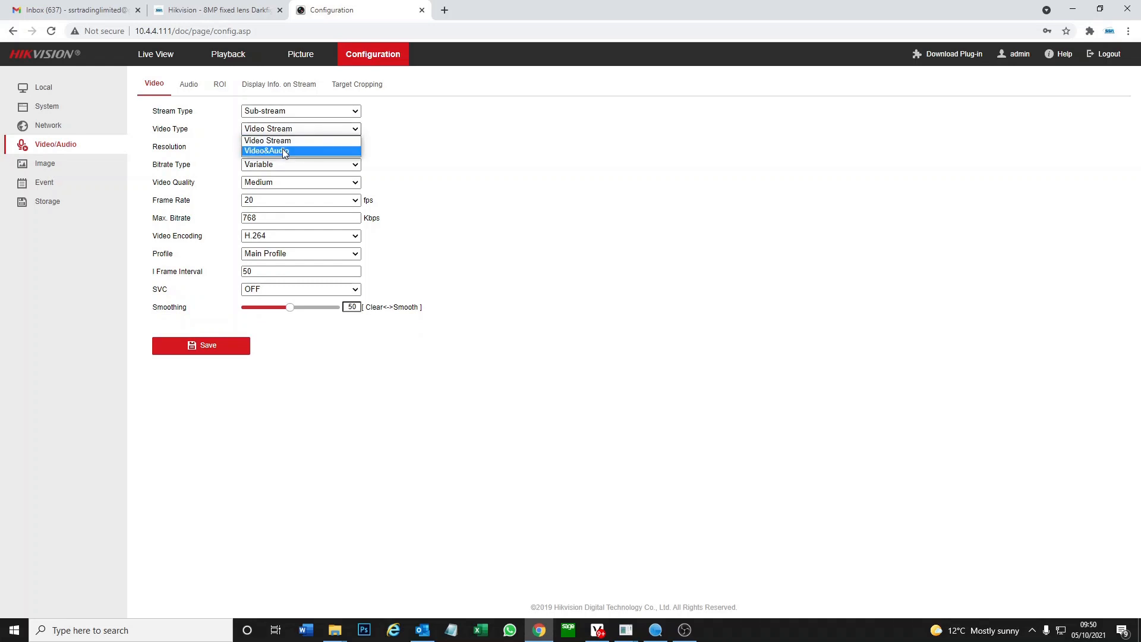
{"action": "left_click", "coordinate": [285, 151]}
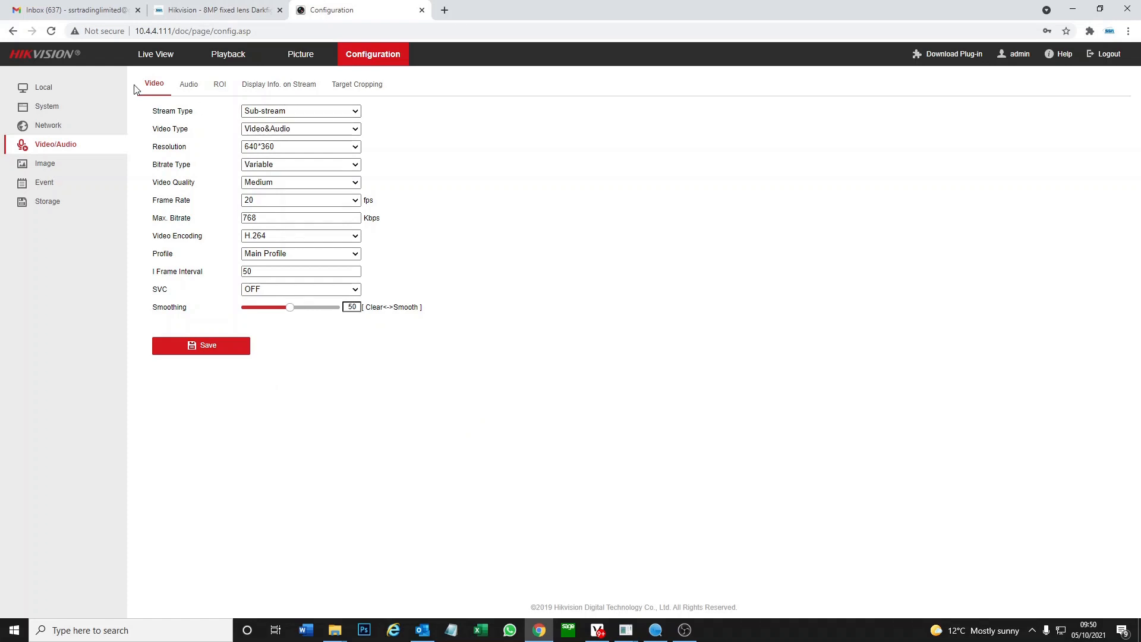
Raise the audio Input Volume slider to 100 and save the audio settings
{"action": "left_click", "coordinate": [187, 83]}
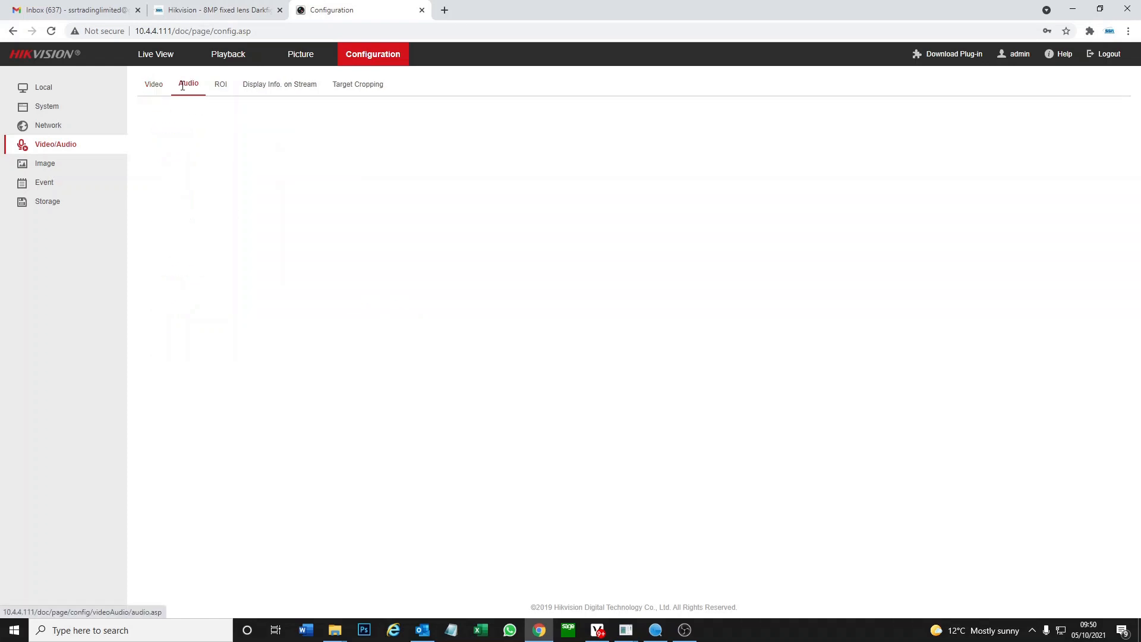
{"action": "left_click", "coordinate": [188, 83]}
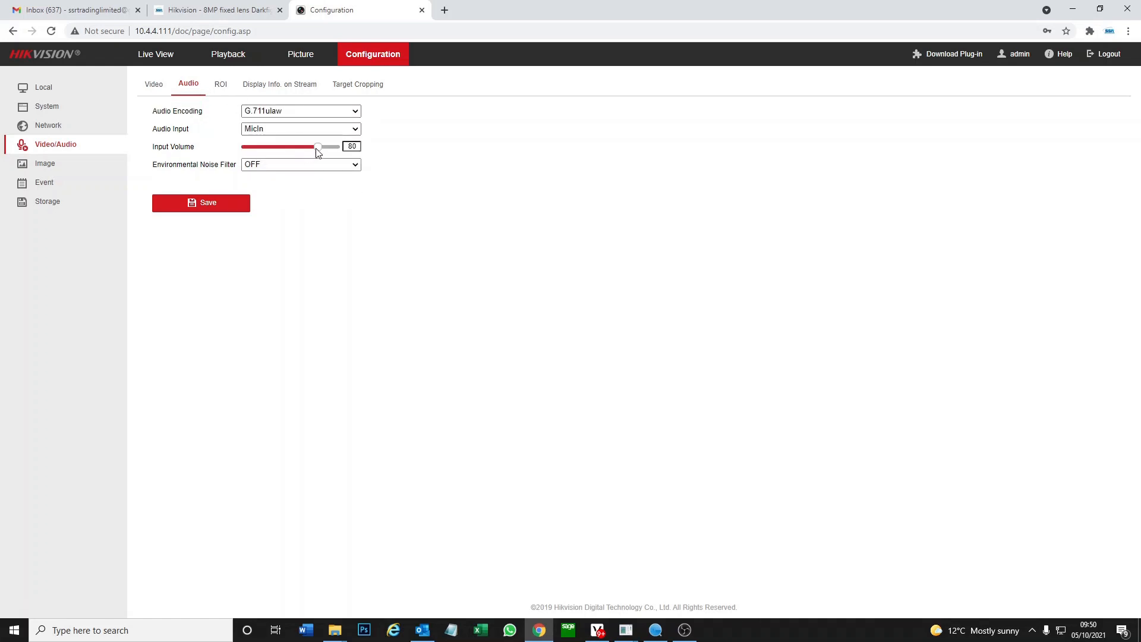
{"action": "left_click_drag", "start_coordinate": [316, 147], "coordinate": [336, 147]}
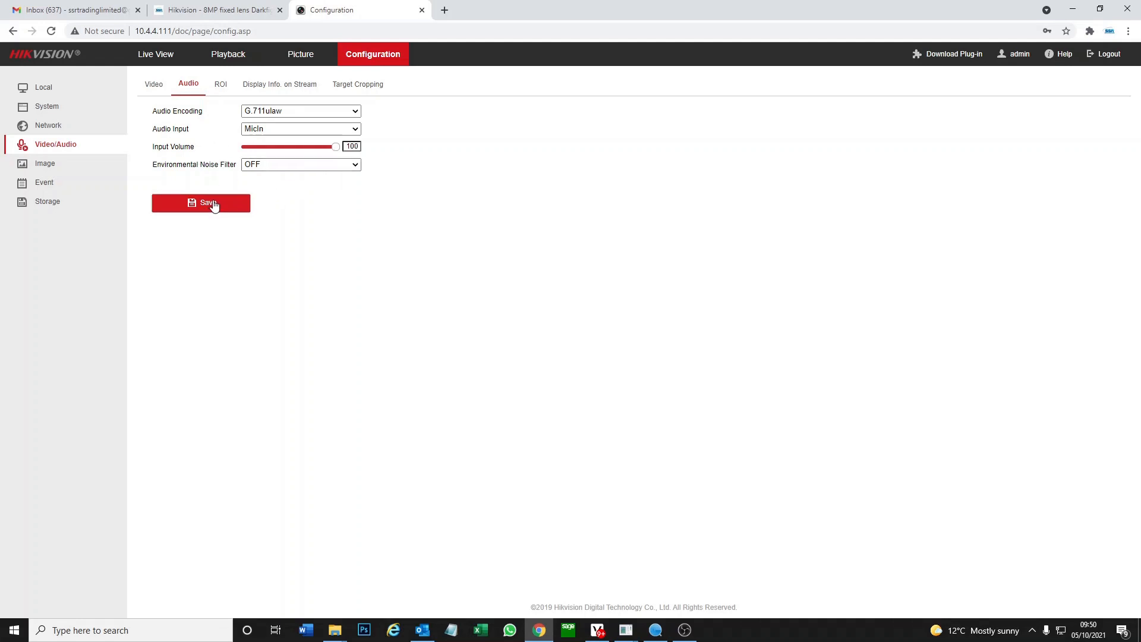
{"action": "left_click", "coordinate": [201, 202]}
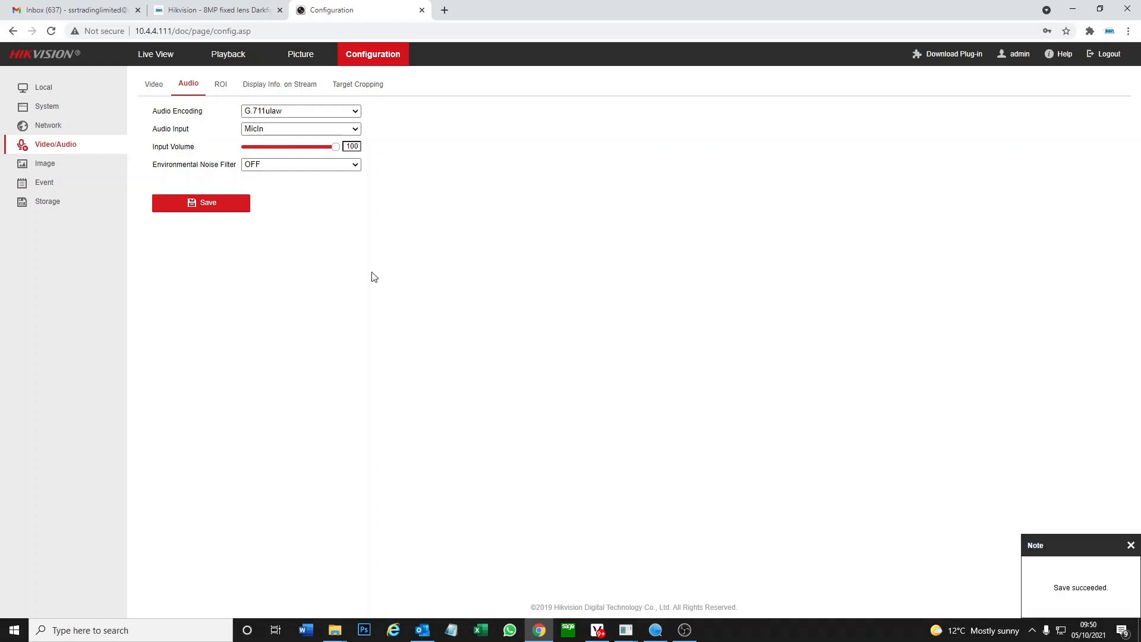
{"action": "mouse_move", "coordinate": [308, 192]}
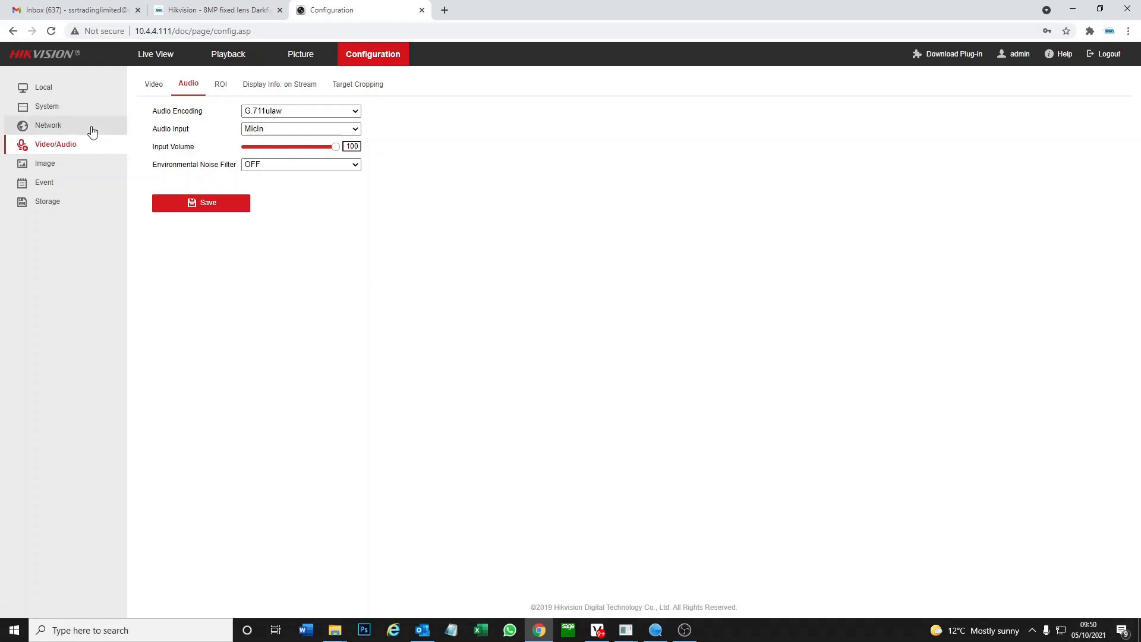
{"action": "mouse_move", "coordinate": [296, 183]}
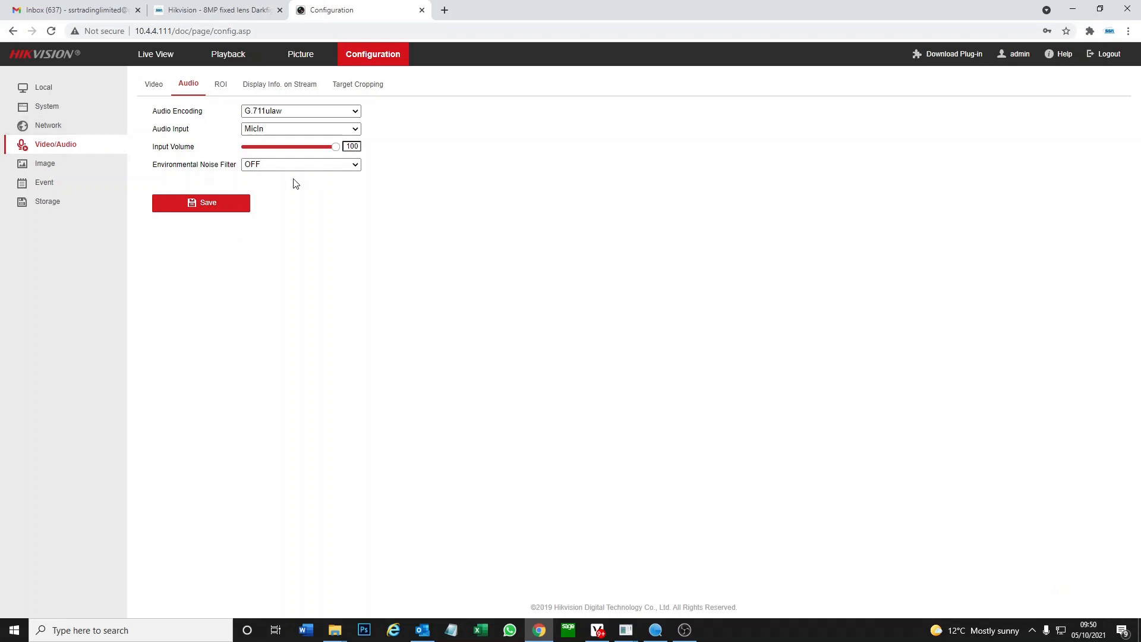
In Network > Advanced Settings > Platform Access, choose Hik-Connect as the access mode
{"action": "left_click", "coordinate": [48, 125]}
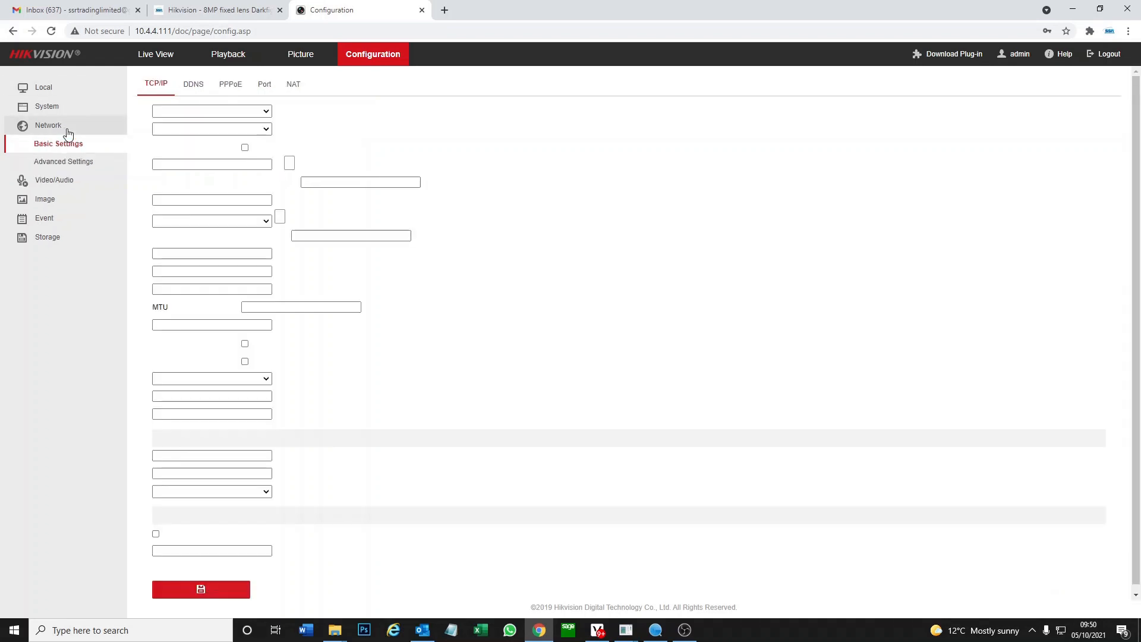
{"action": "left_click", "coordinate": [63, 160]}
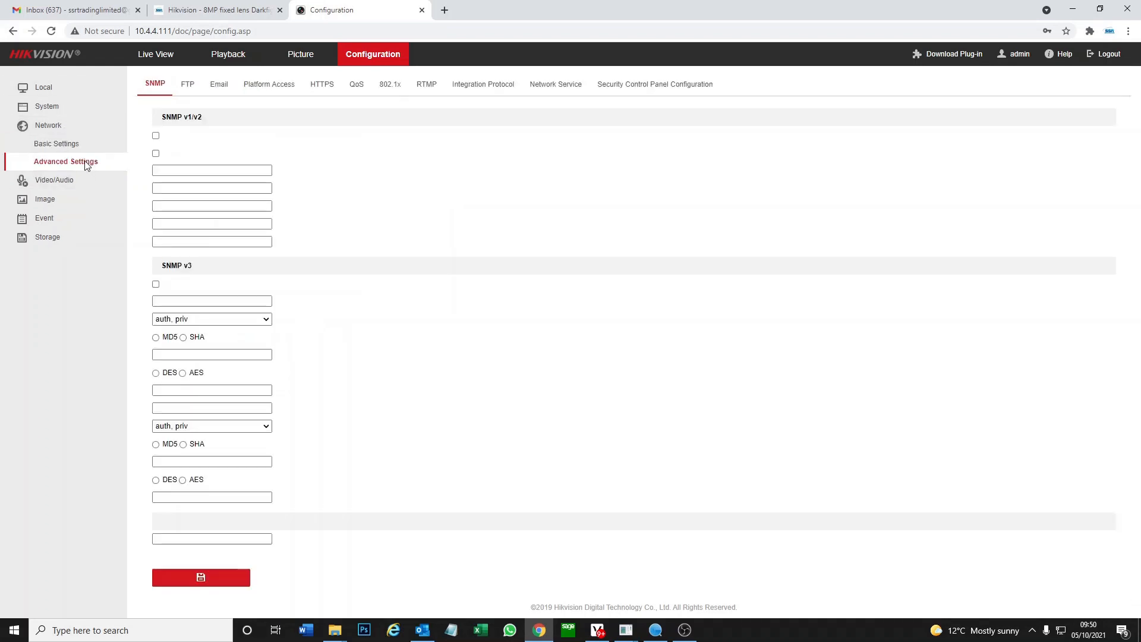
{"action": "left_click", "coordinate": [271, 83]}
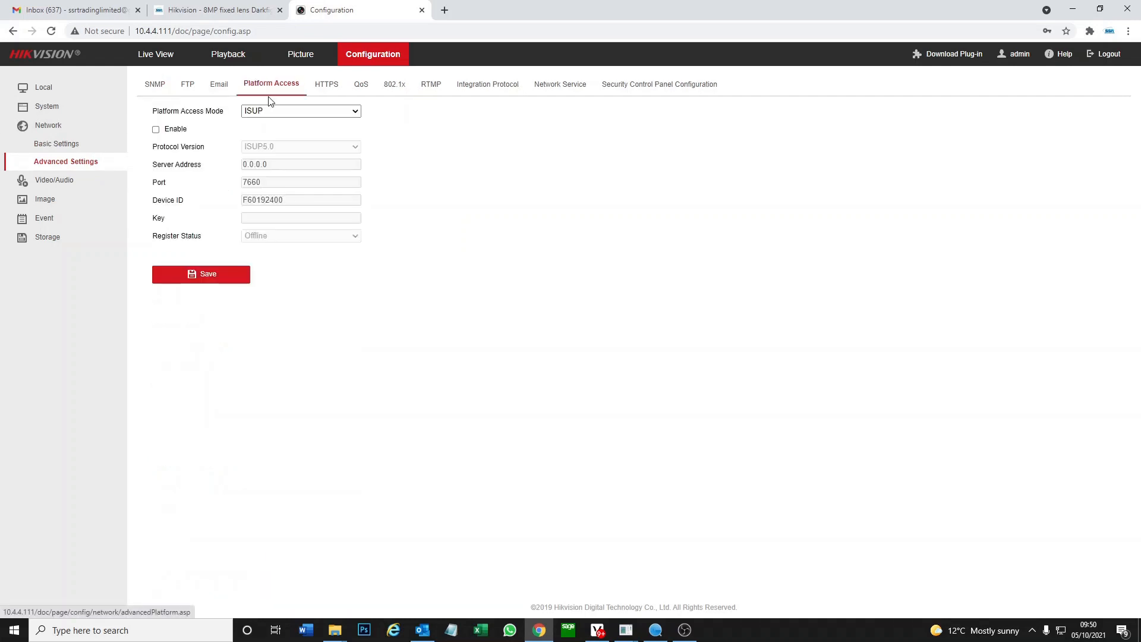
{"action": "mouse_move", "coordinate": [47, 105]}
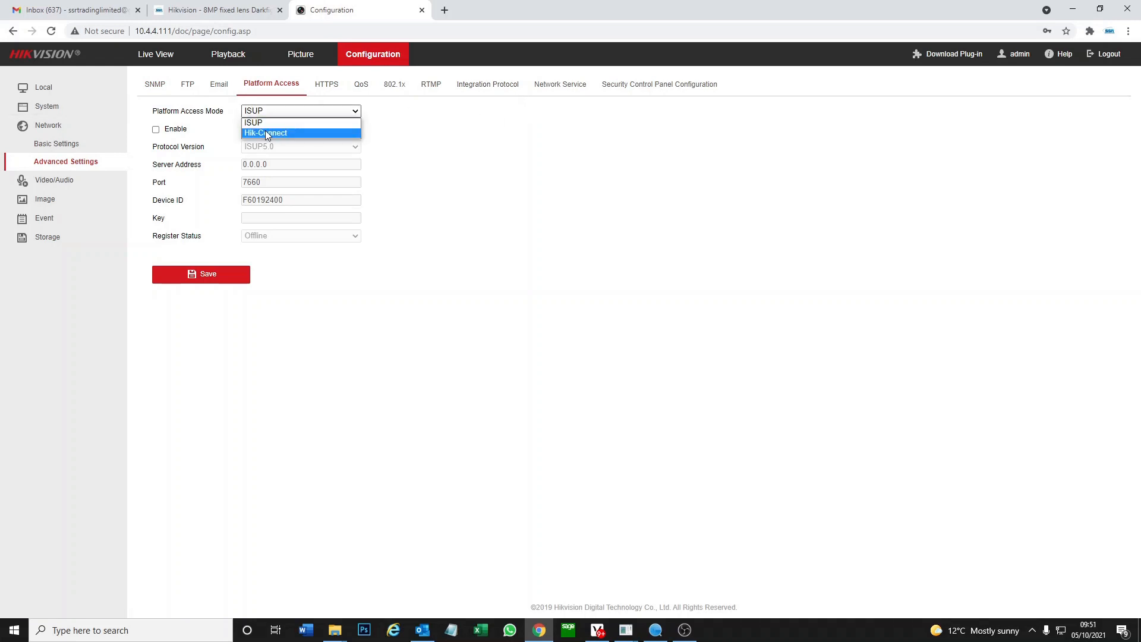
{"action": "left_click", "coordinate": [265, 133]}
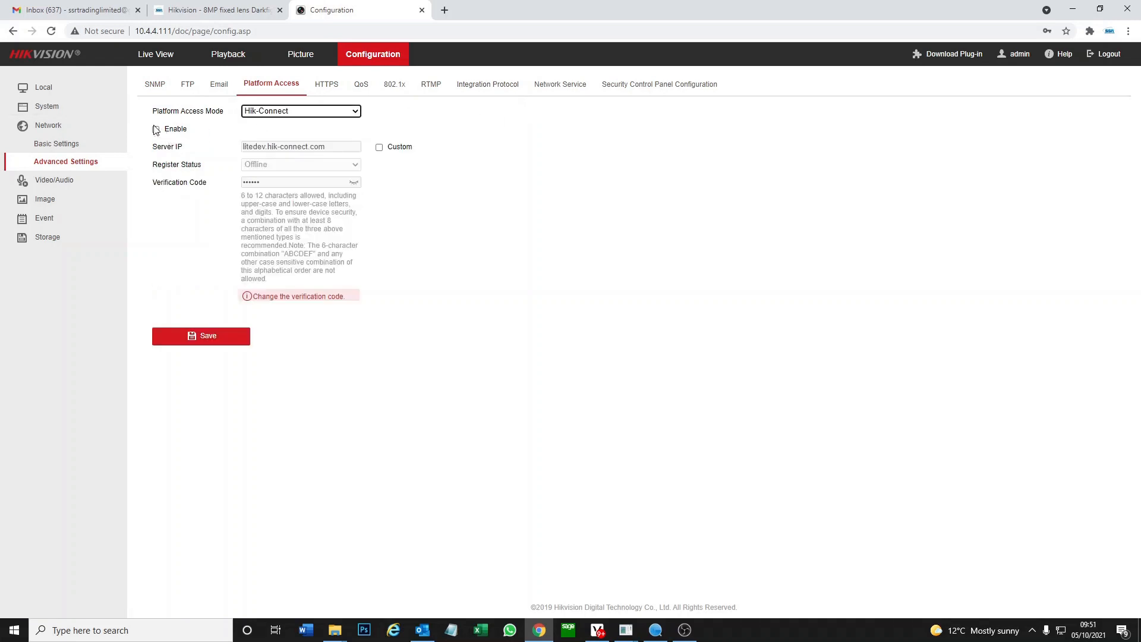
Enable Hik-Connect and enter a matching, confirmed verification code
{"action": "left_click", "coordinate": [156, 129]}
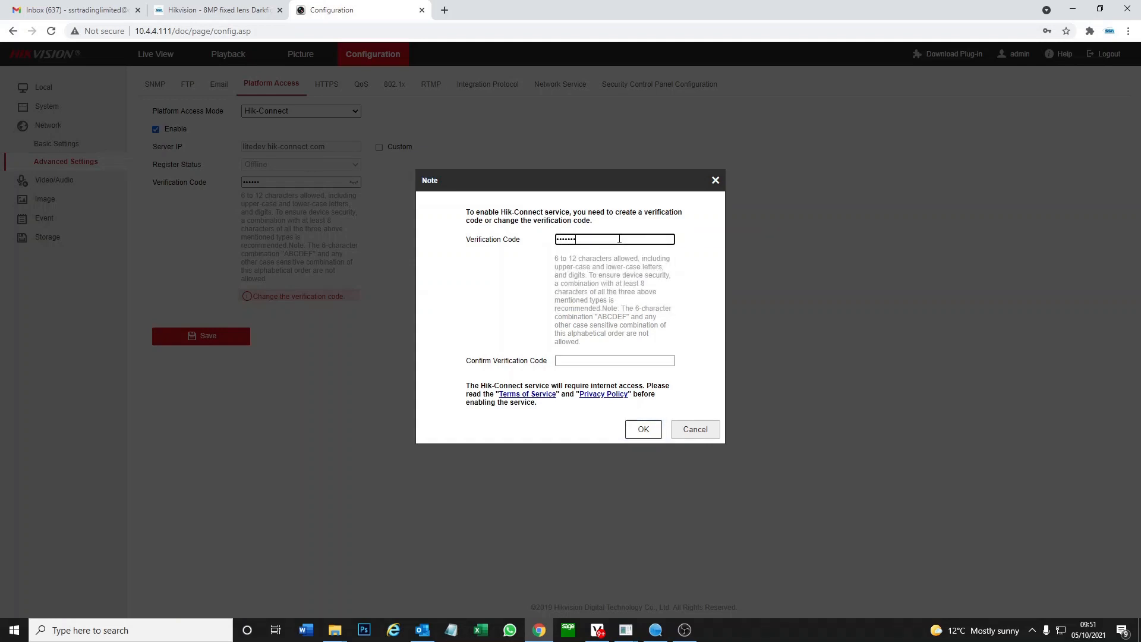
{"action": "type", "text": "•••••"}
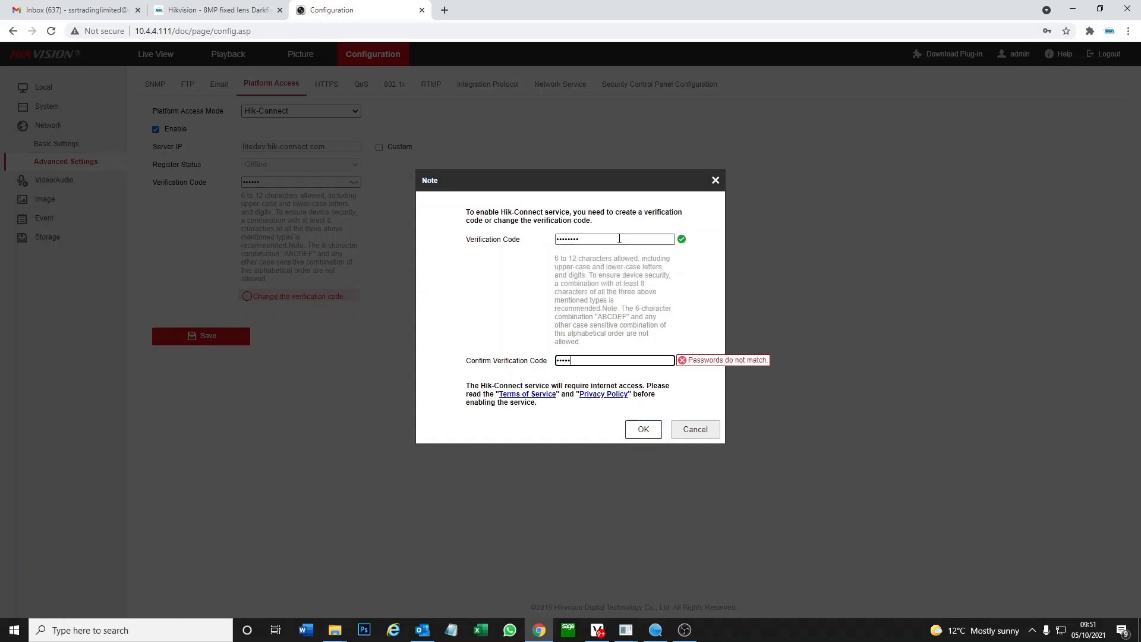
{"action": "type", "text": "•••"}
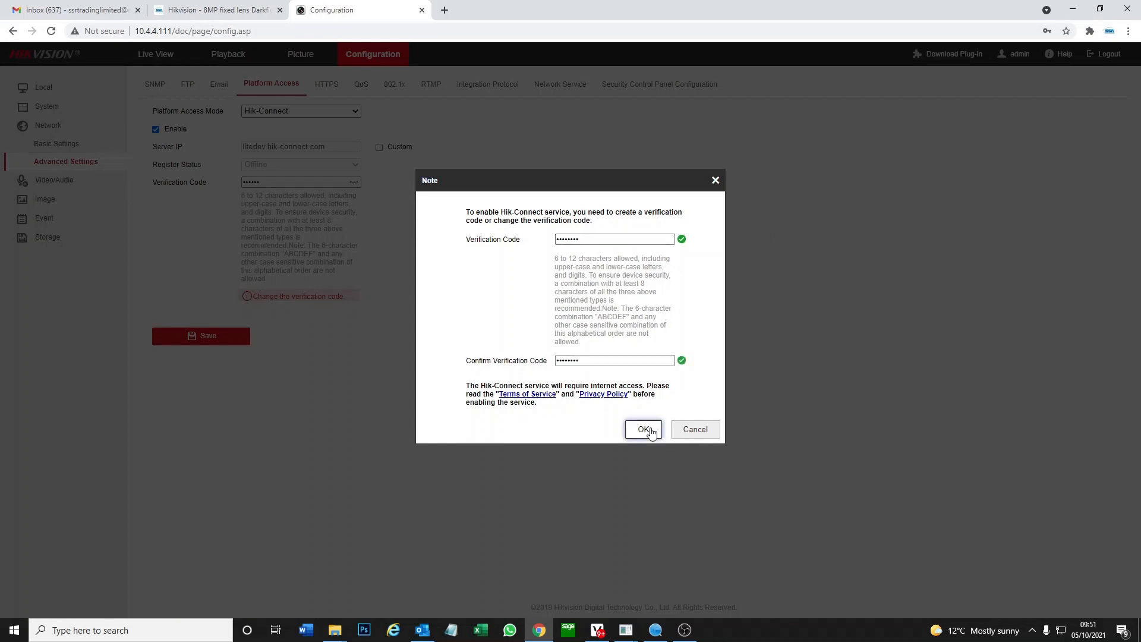
{"action": "left_click", "coordinate": [643, 429]}
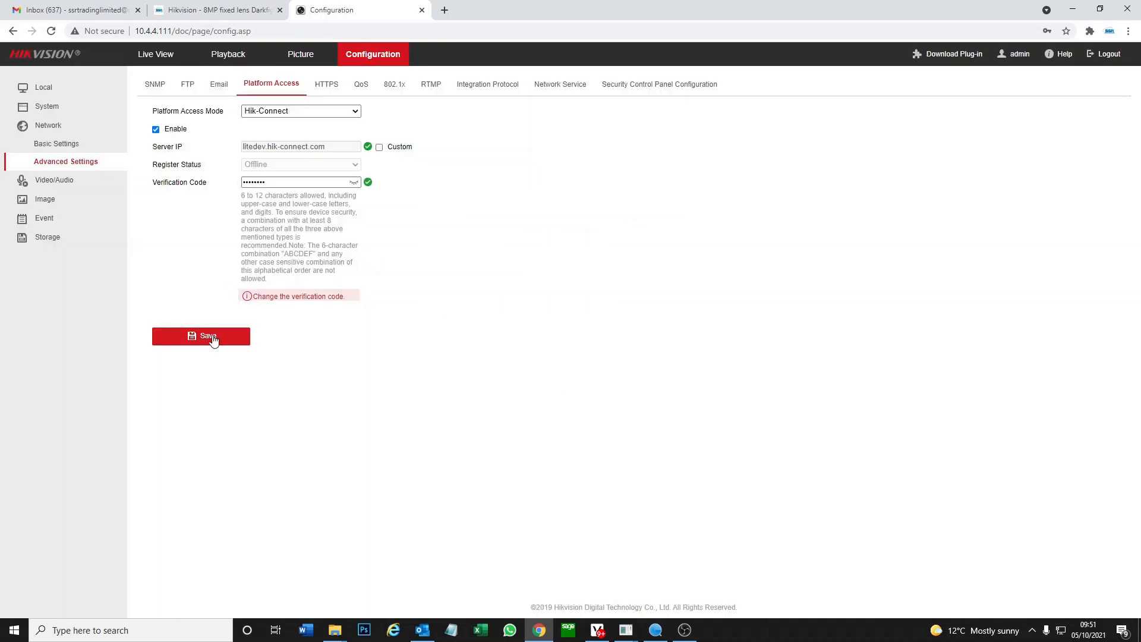
Save the Platform Access settings so Hik-Connect stays enabled
{"action": "left_click", "coordinate": [201, 335]}
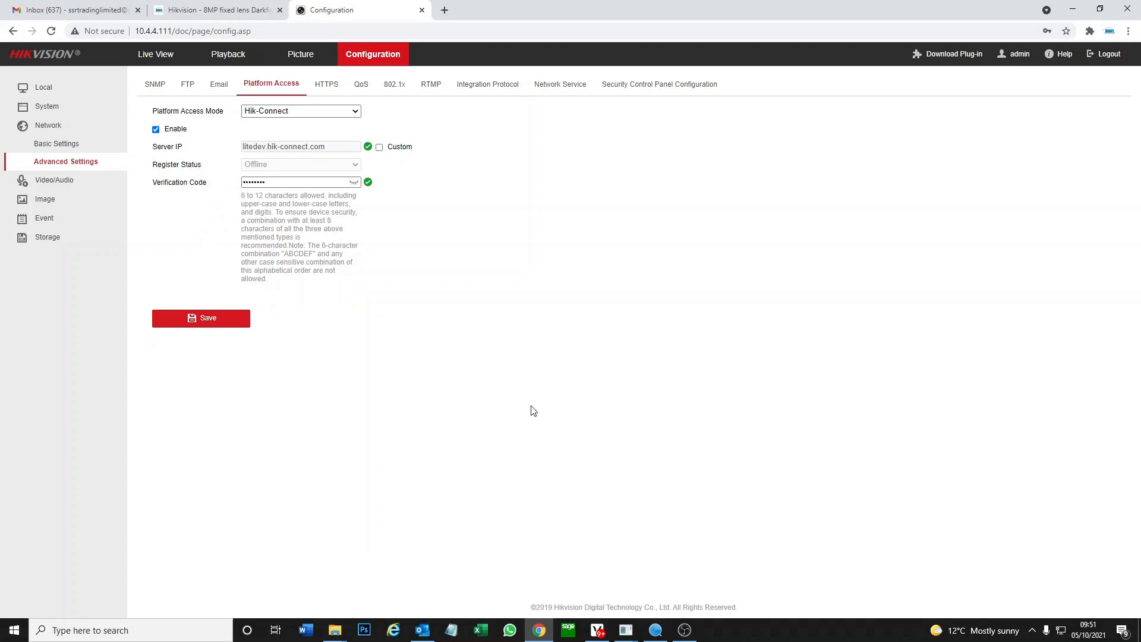
{"action": "mouse_move", "coordinate": [391, 358]}
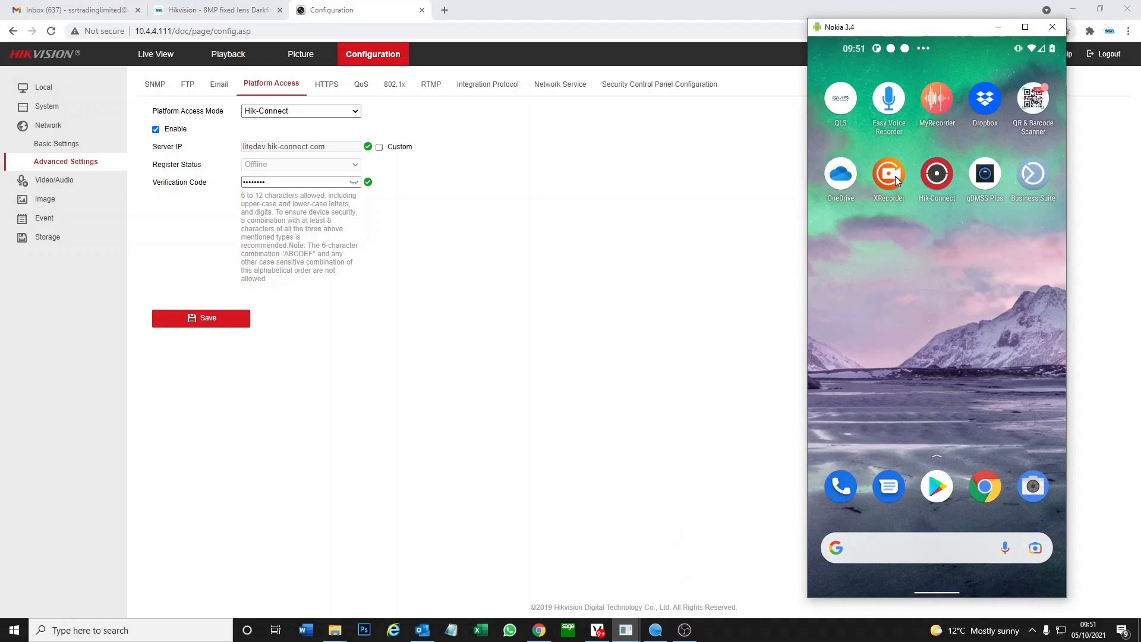
In the Hik-Connect phone app, add the found camera using its verification code
{"action": "left_click", "coordinate": [936, 173]}
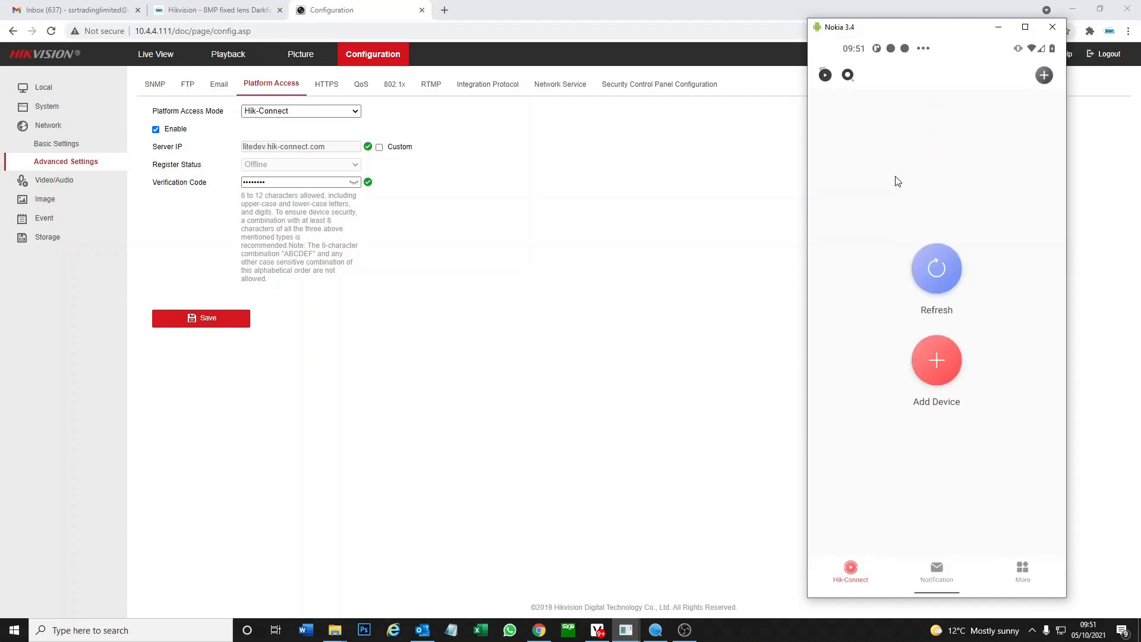
{"action": "left_click", "coordinate": [936, 360]}
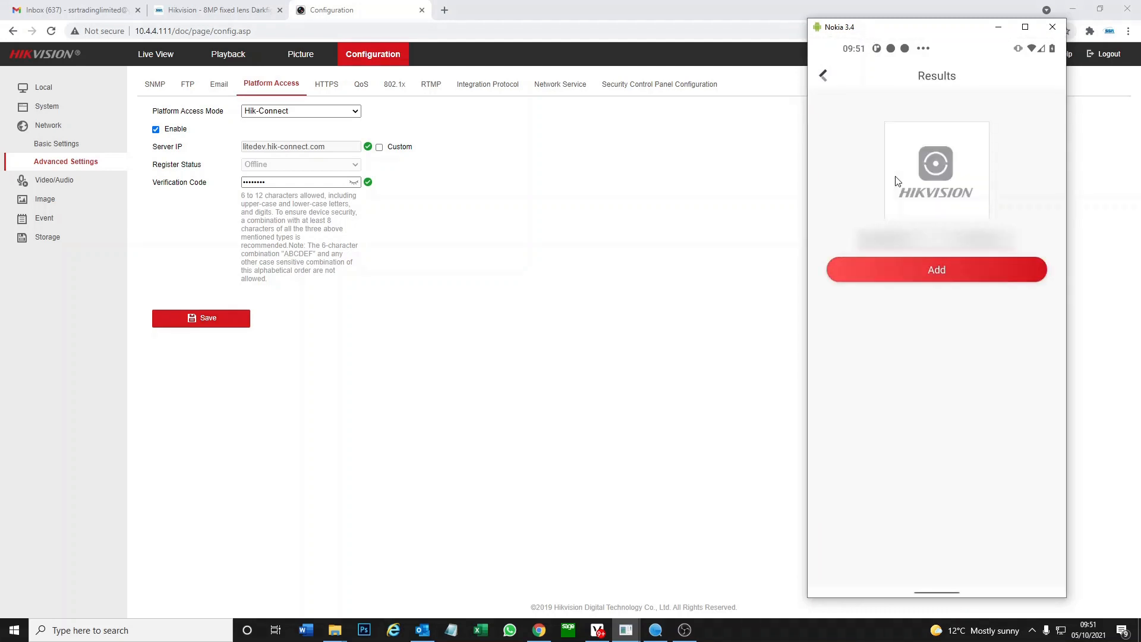
{"action": "left_click", "coordinate": [937, 269]}
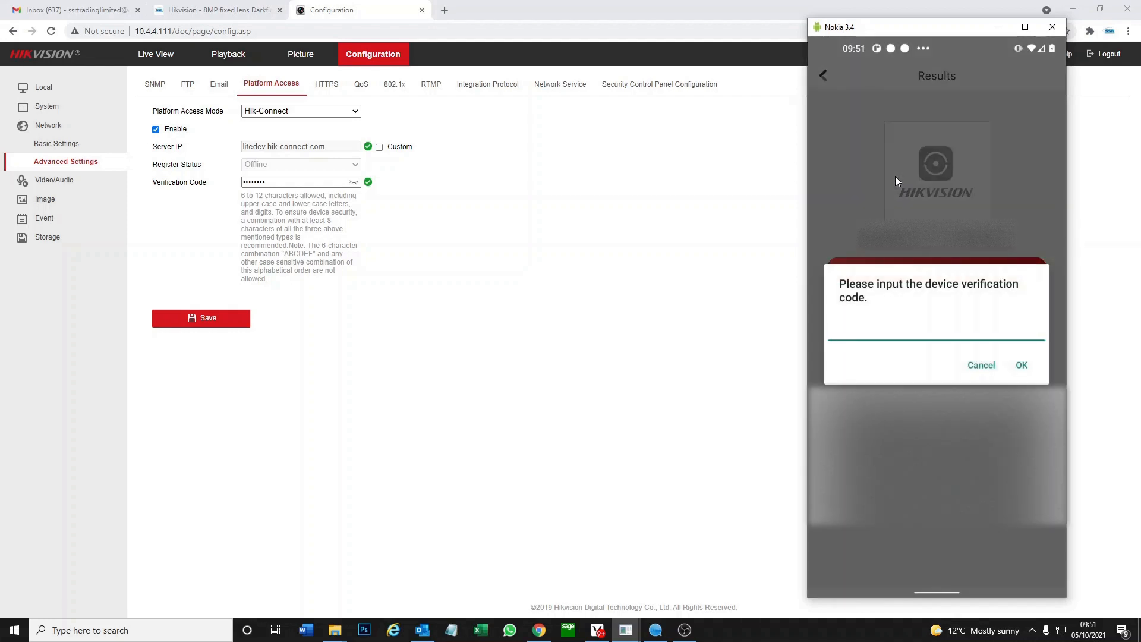
{"action": "left_click", "coordinate": [936, 336]}
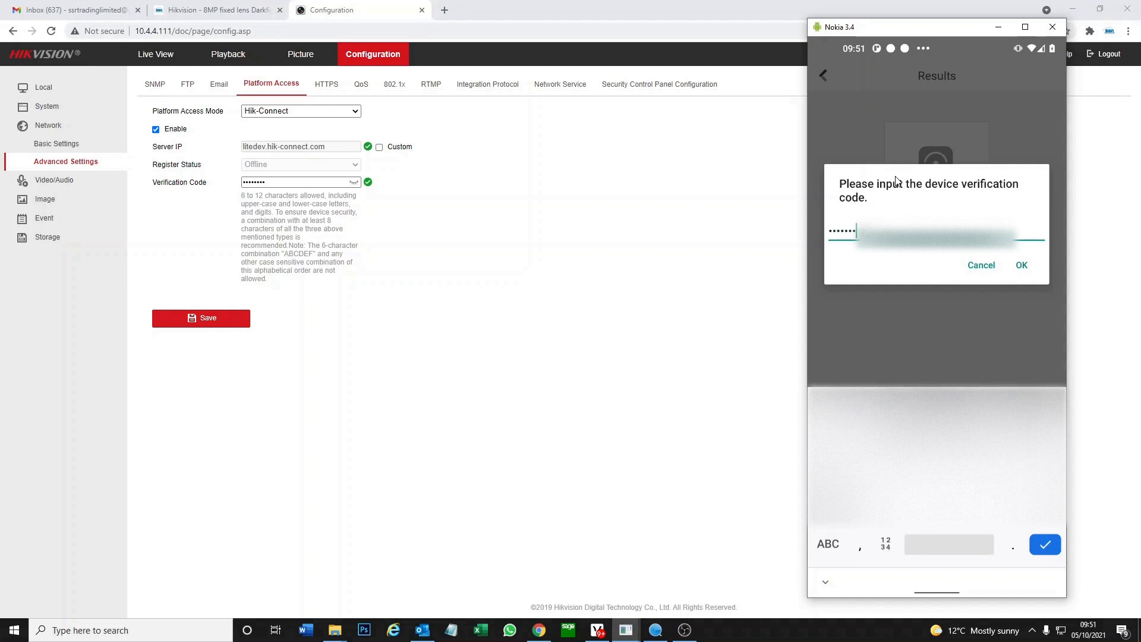
{"action": "left_click", "coordinate": [1020, 265]}
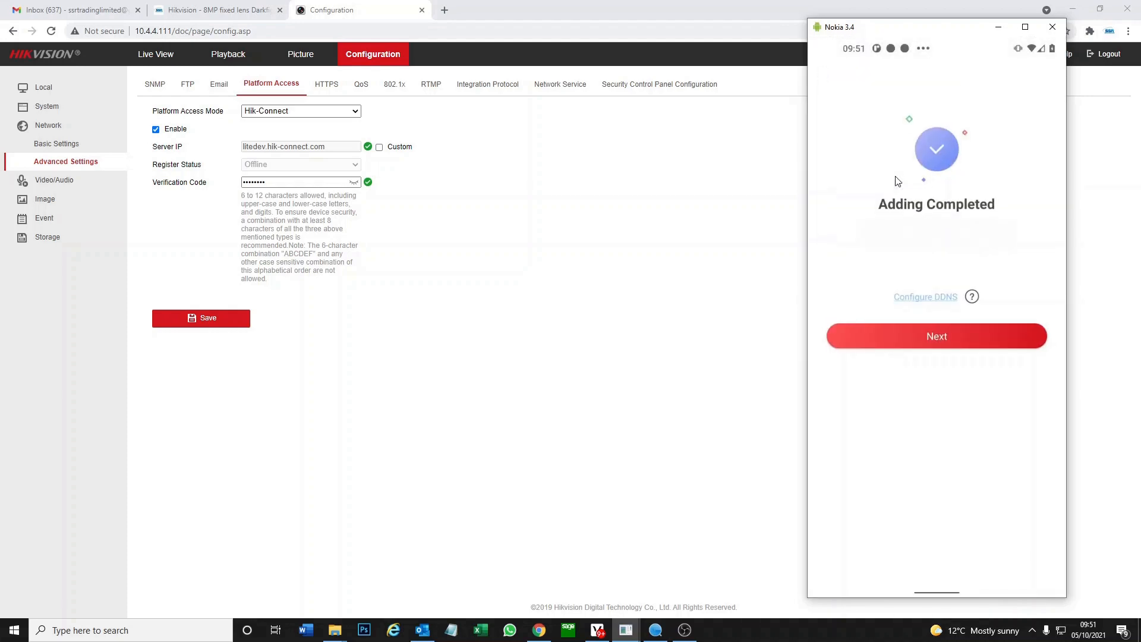
Keep the camera's default name and finish setup so it appears under My Device
{"action": "left_click", "coordinate": [935, 335]}
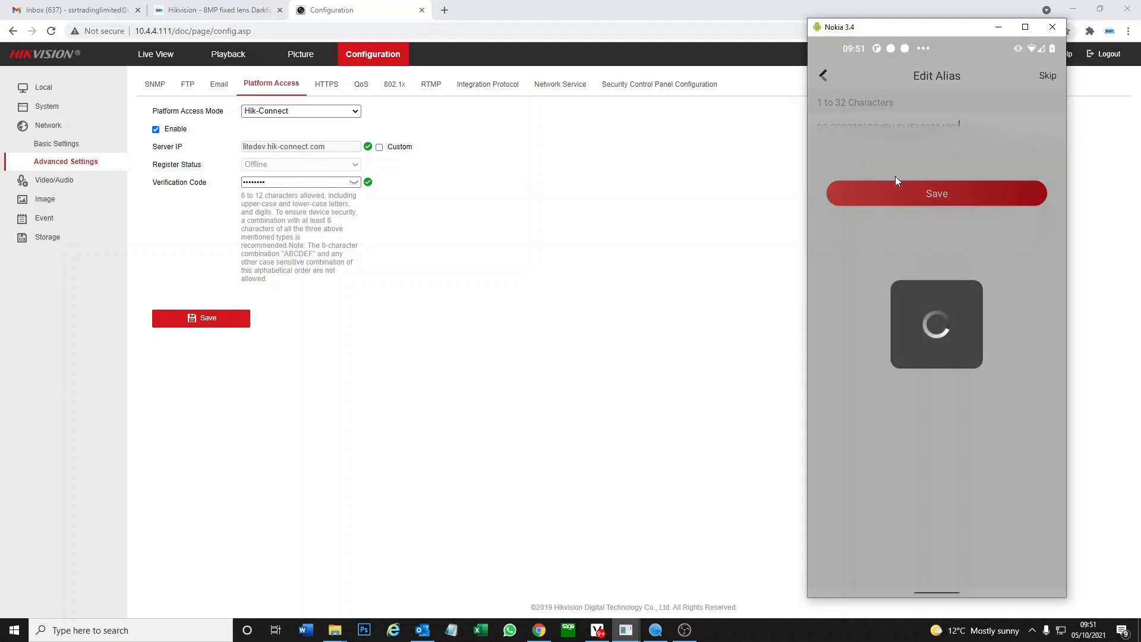
{"action": "left_click", "coordinate": [937, 192]}
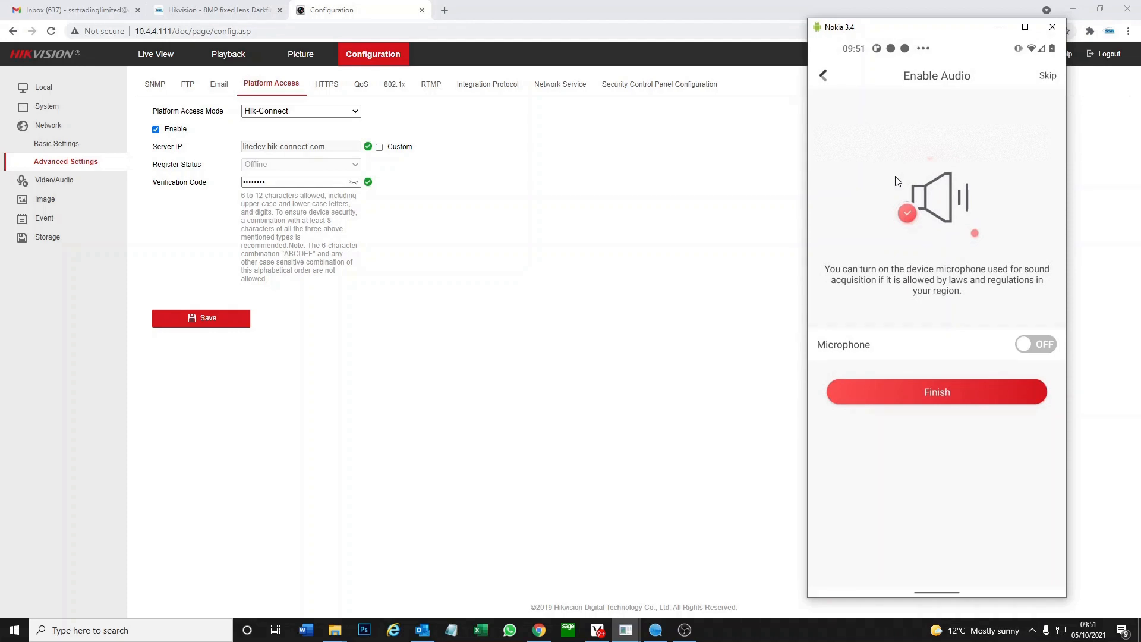
{"action": "left_click", "coordinate": [937, 391]}
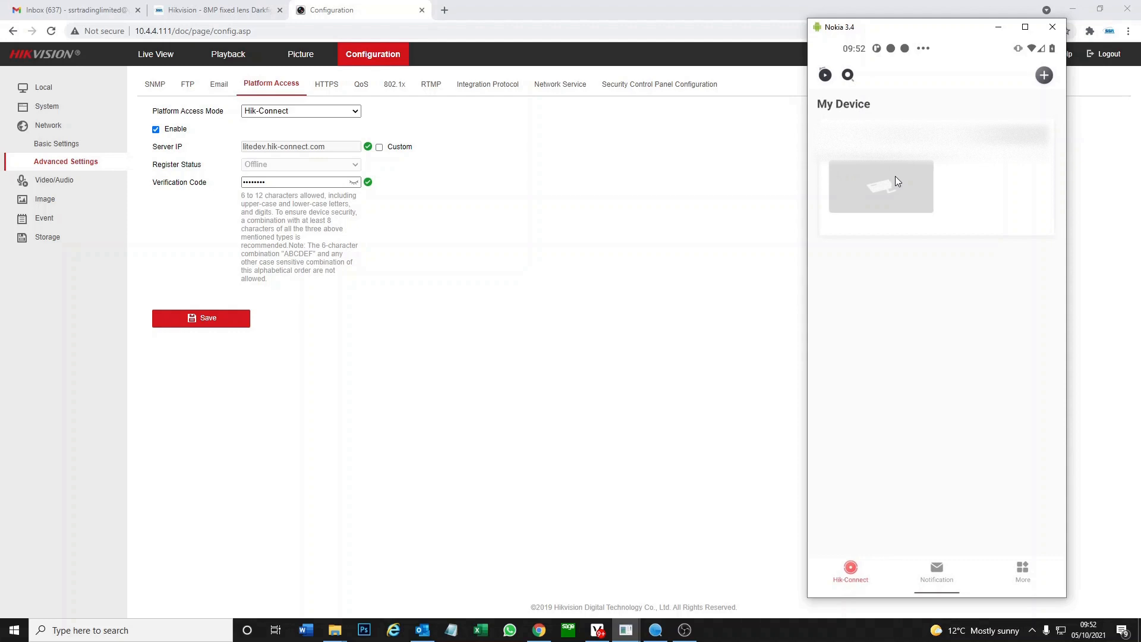
Start the camera's live view, briefly try two-way audio, then watch the feed full screen
{"action": "left_click", "coordinate": [881, 186]}
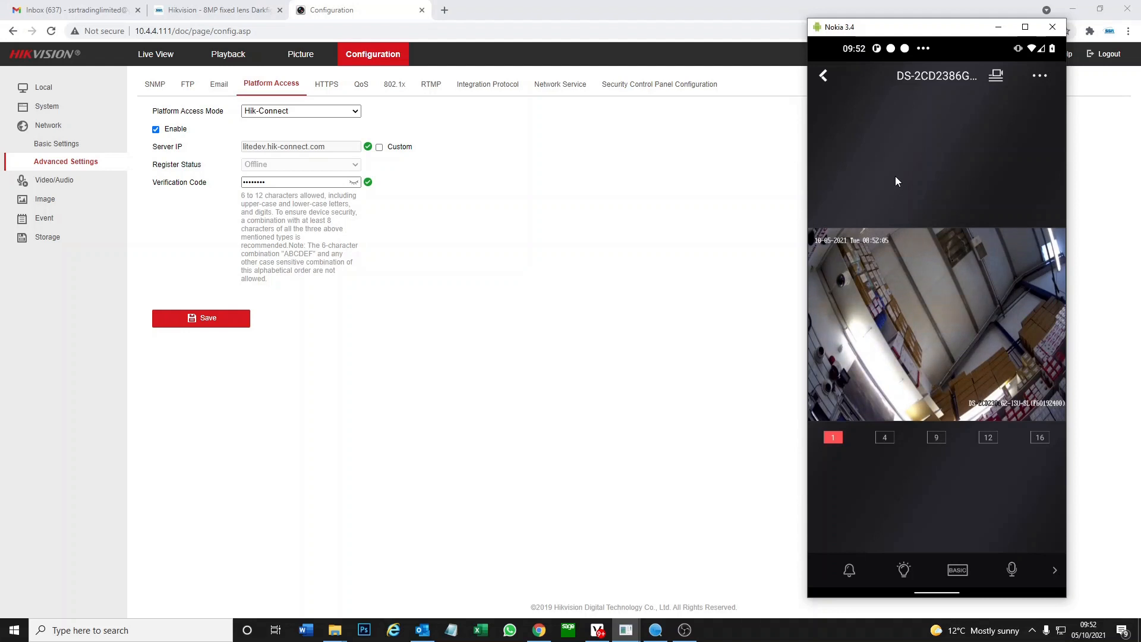
{"action": "left_click", "coordinate": [1012, 569]}
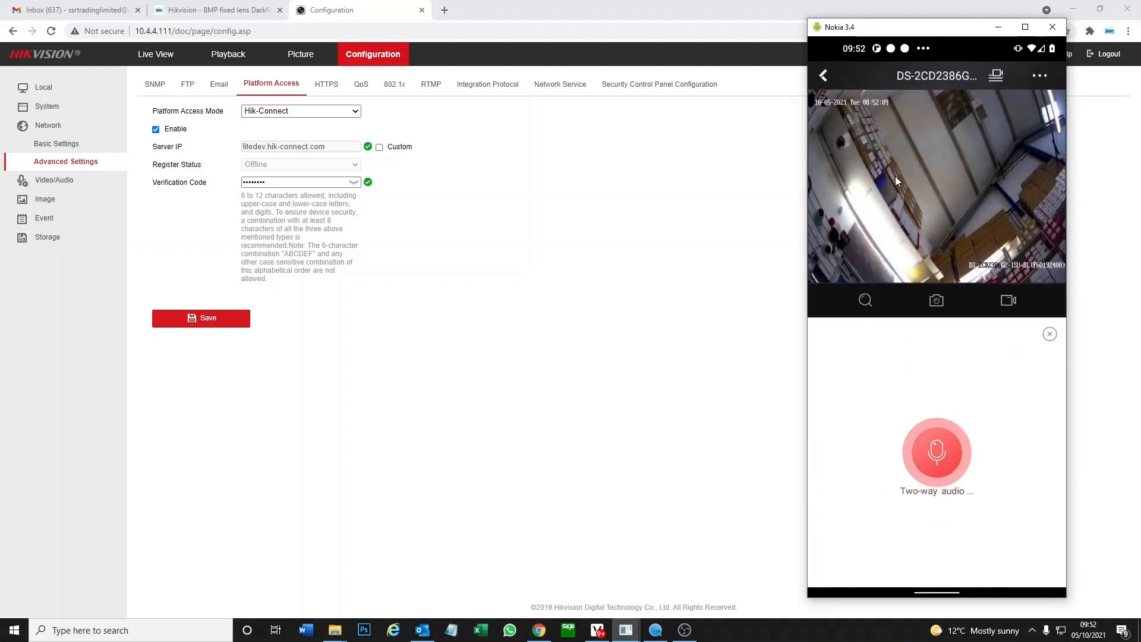
{"action": "left_click", "coordinate": [1049, 334]}
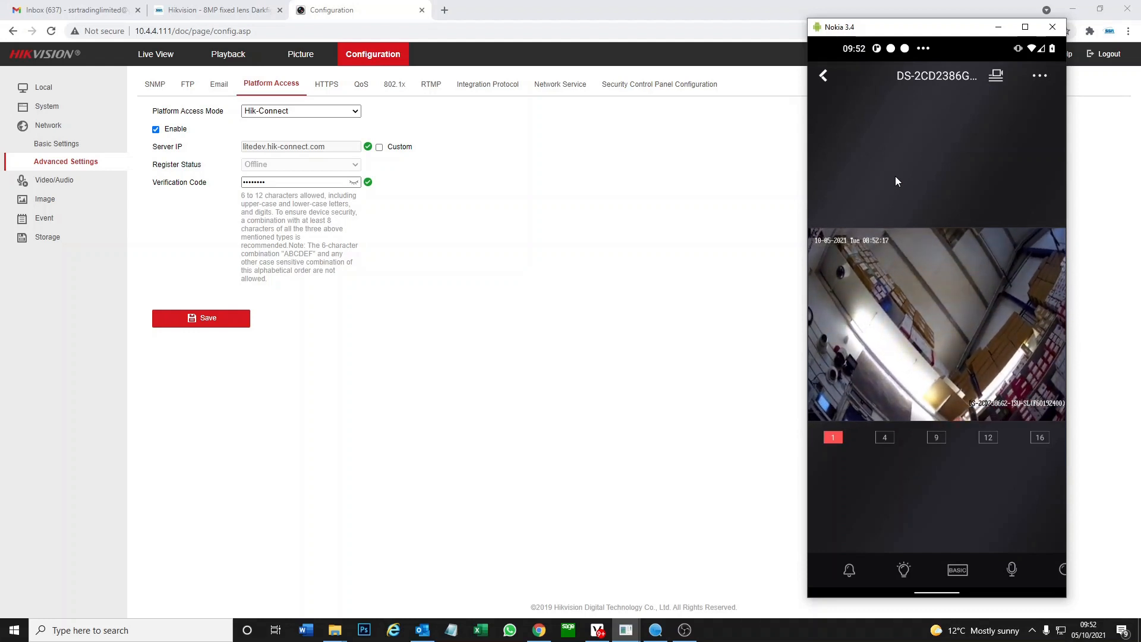
{"action": "left_click", "coordinate": [1011, 569]}
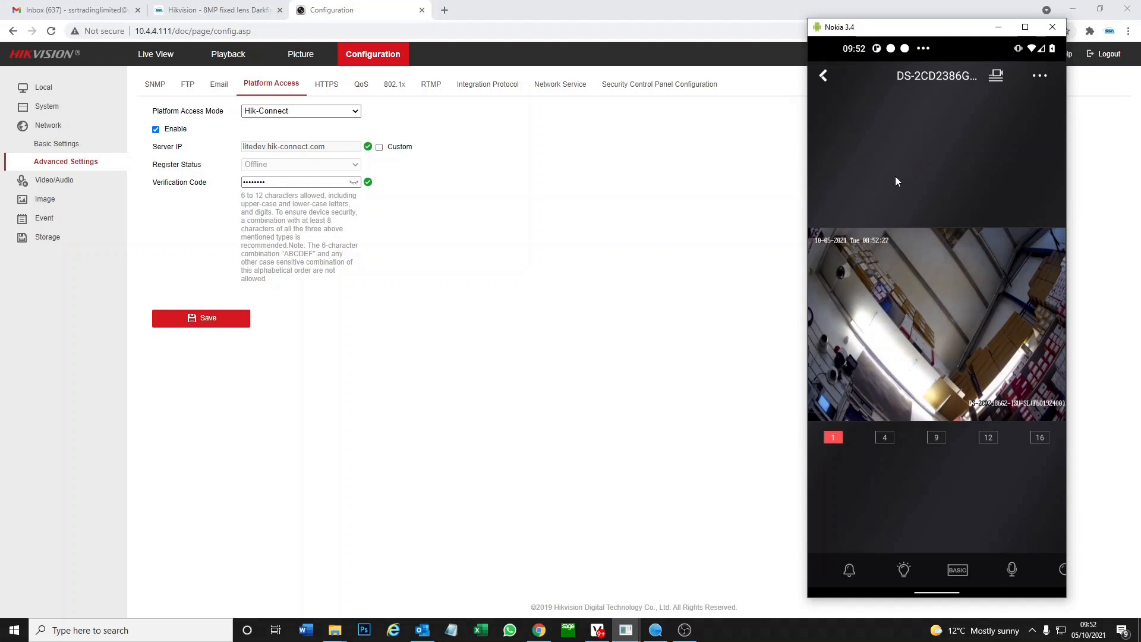
{"action": "mouse_move", "coordinate": [865, 212]}
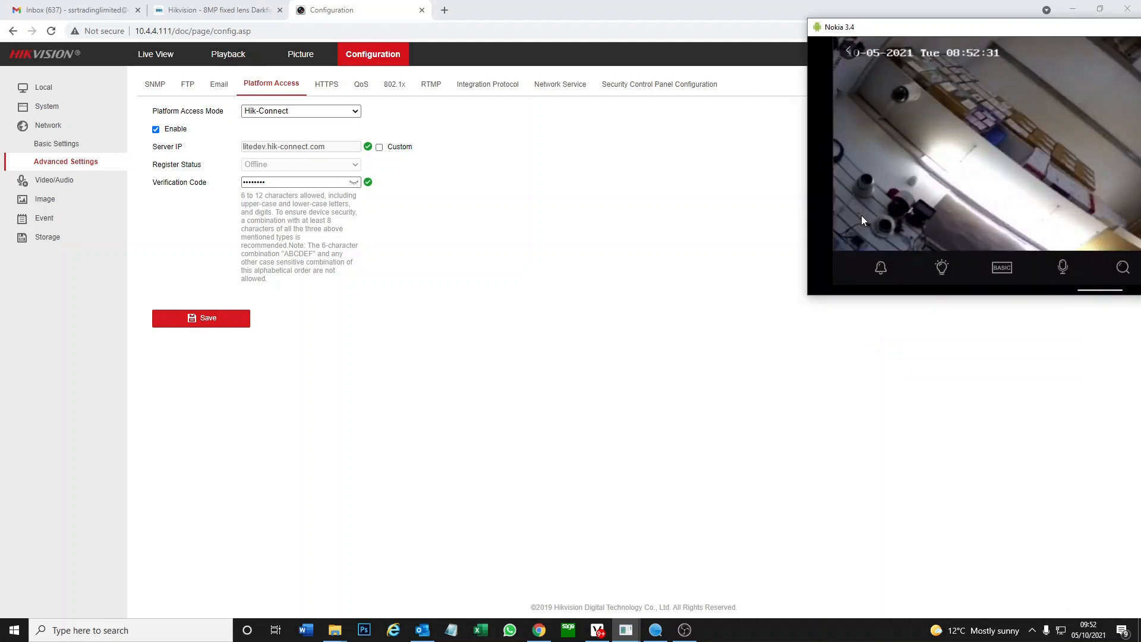
{"action": "mouse_move", "coordinate": [1004, 6]}
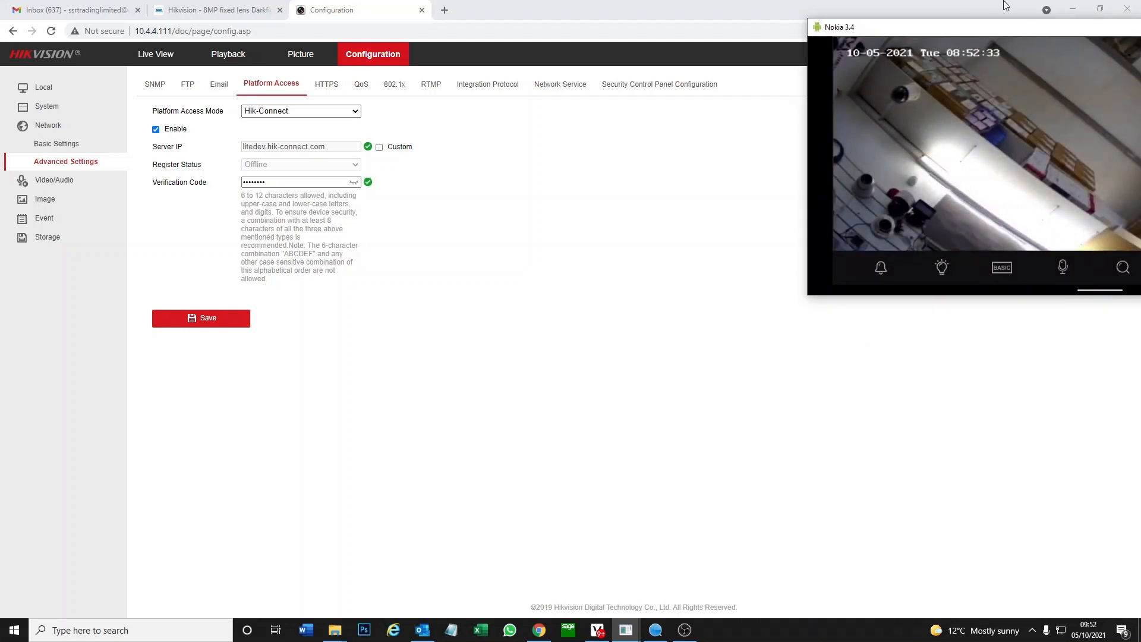